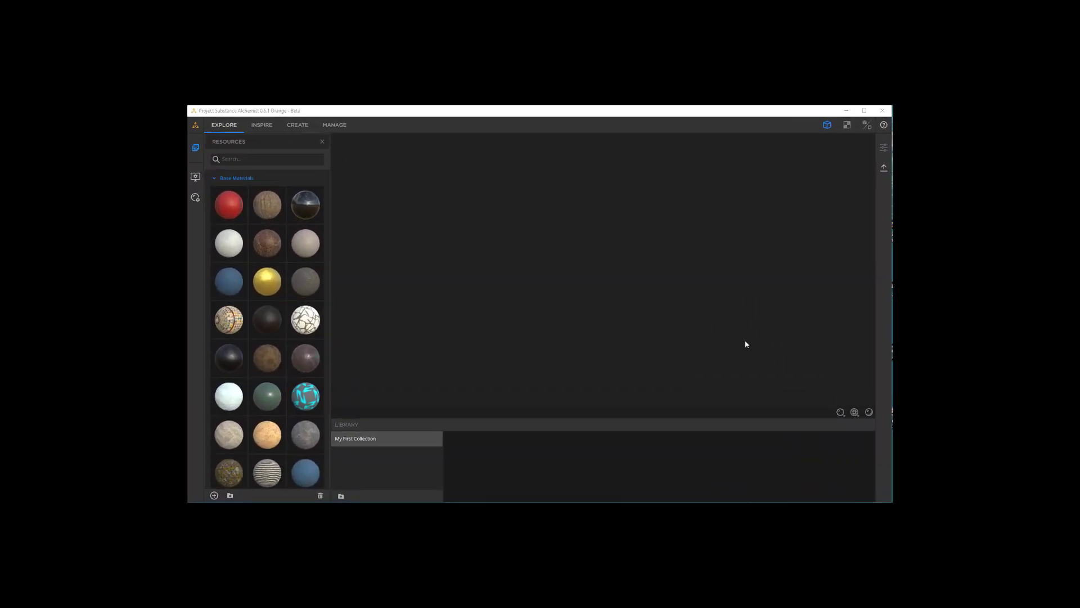
- Browse down through the Base Materials list in the Resources panel
click(865, 110)
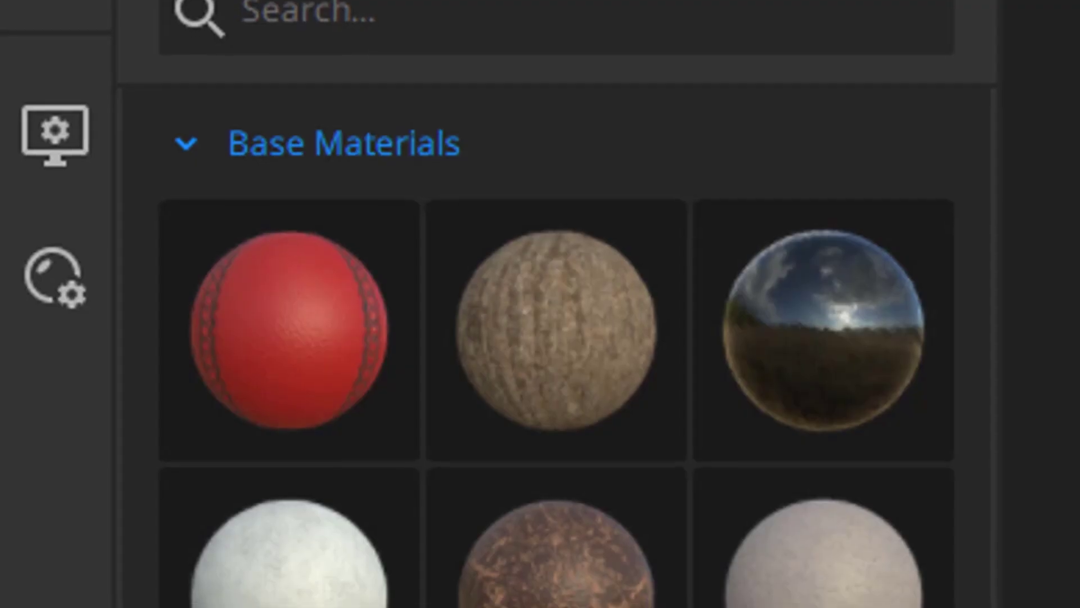
scroll(down, 3)
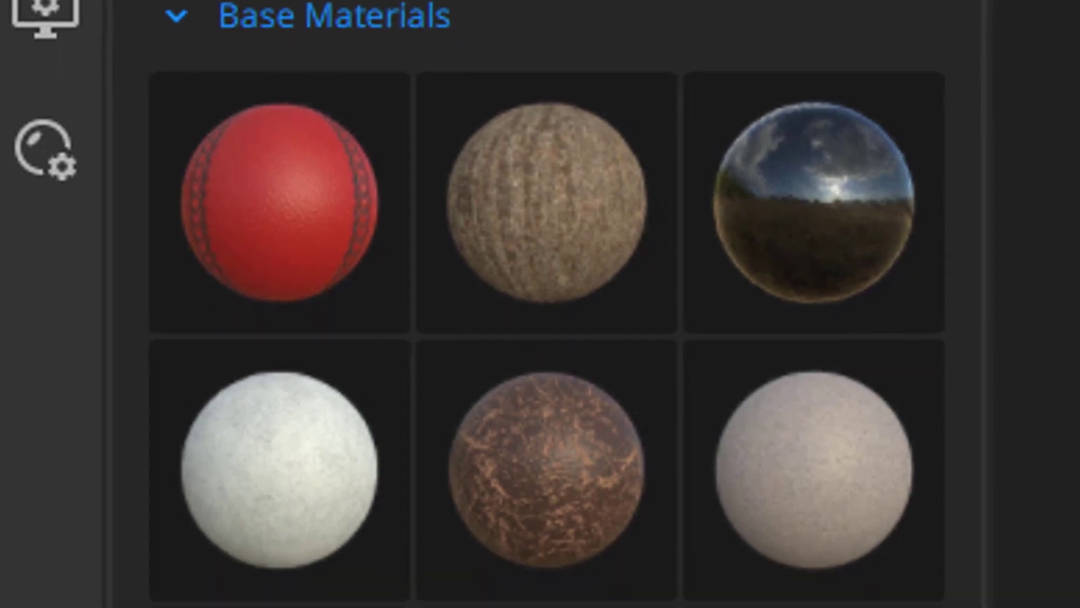
scroll(down, 3)
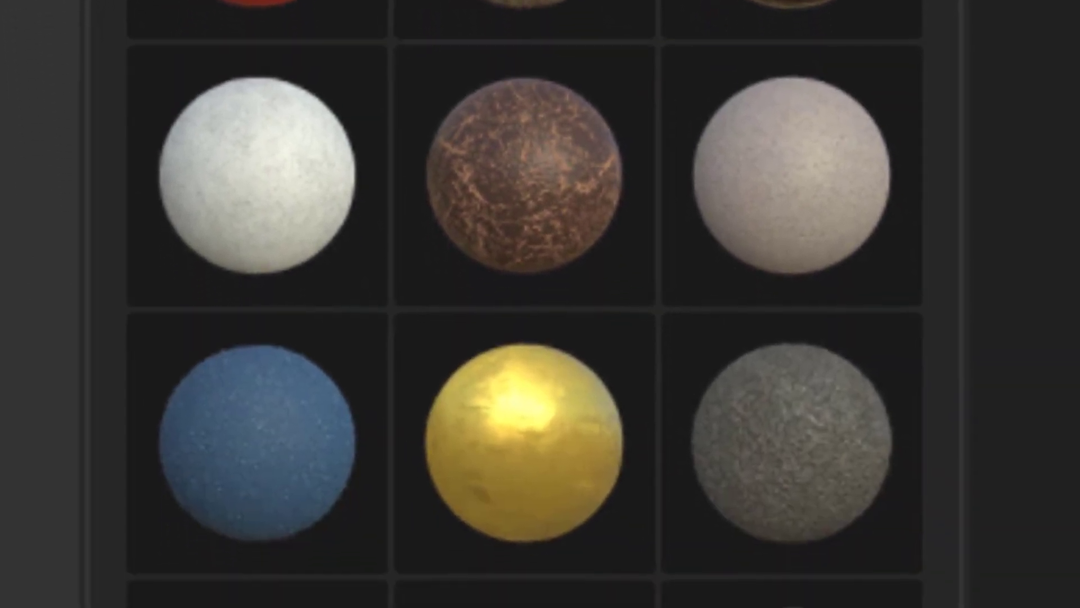
scroll(down, 3)
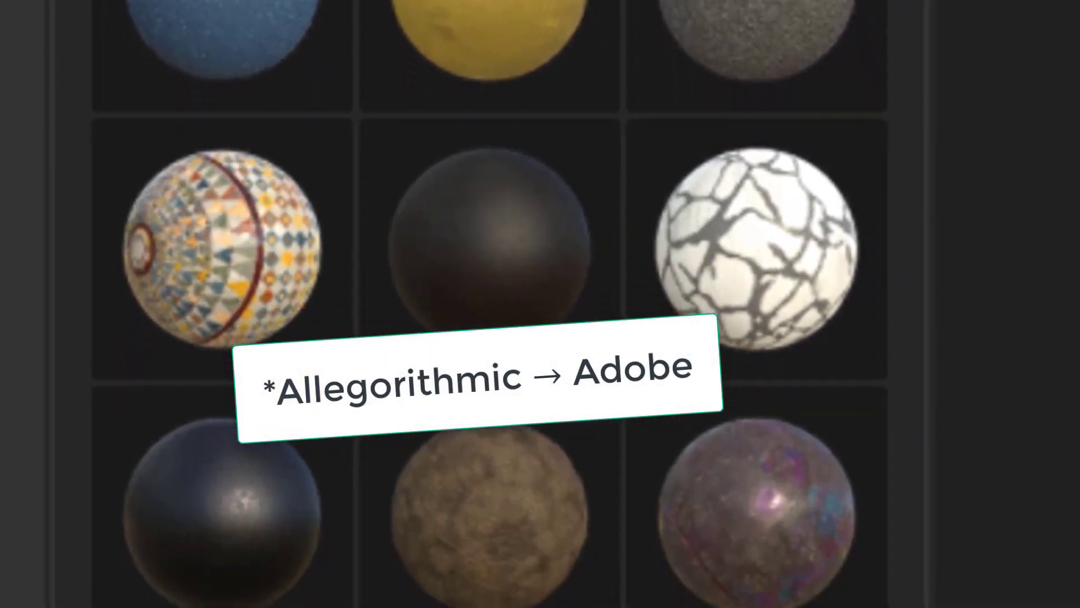
scroll(down, 3)
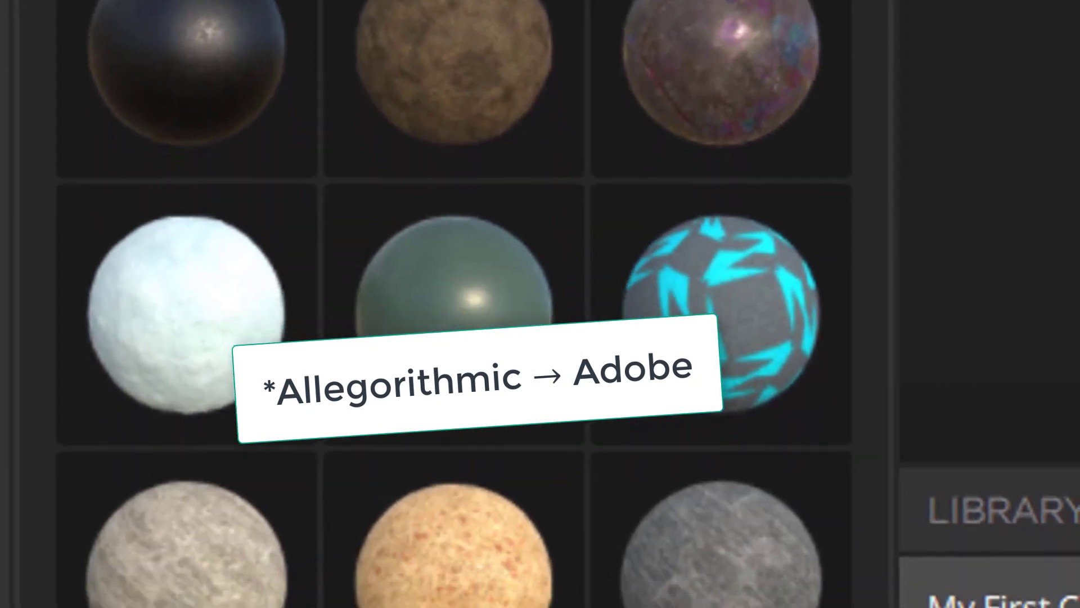
scroll(down, 3)
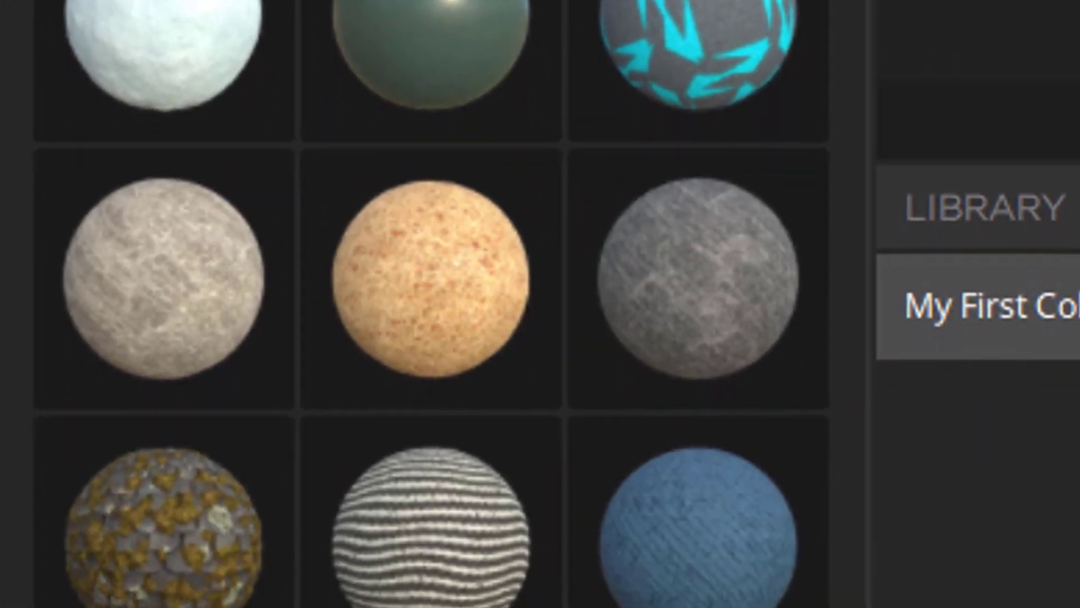
scroll(down, 3)
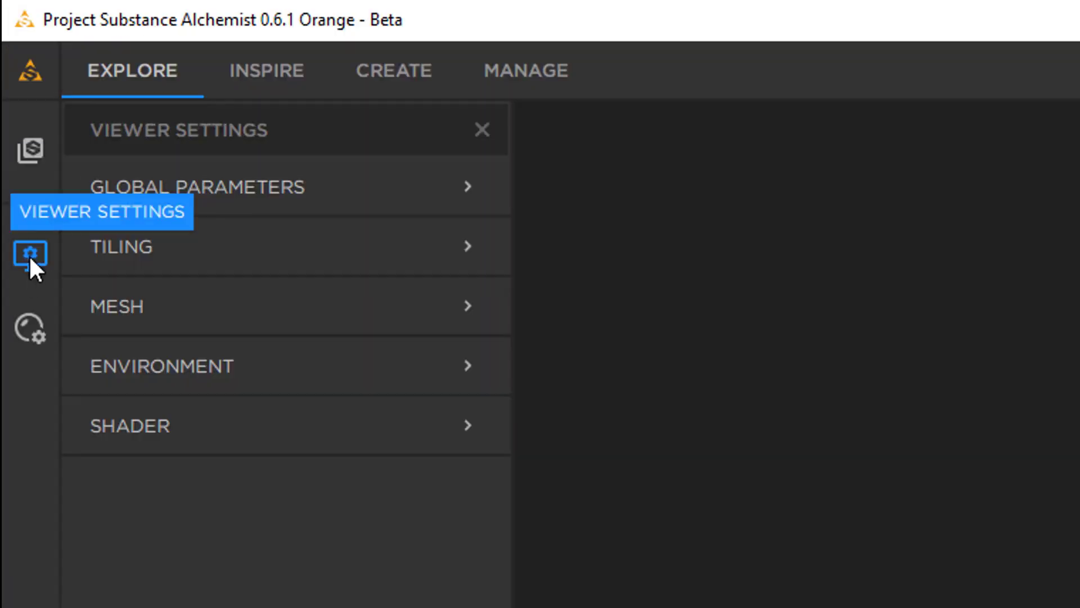
- Try the Cube, Rounded Cylinder and Preview Sphere meshes under Global Parameters
click(196, 186)
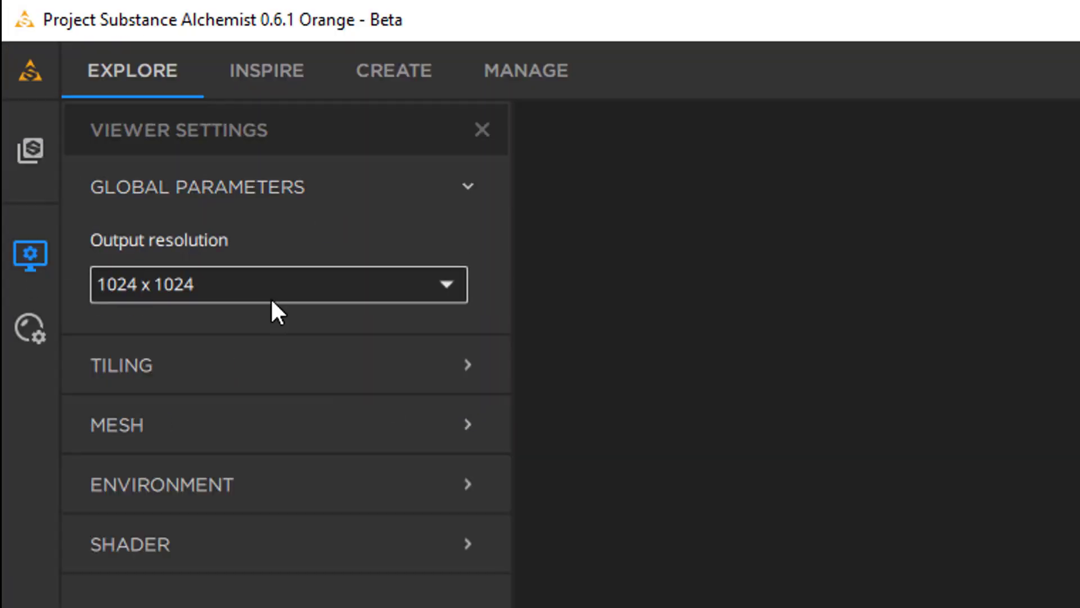
mouse_move(260, 372)
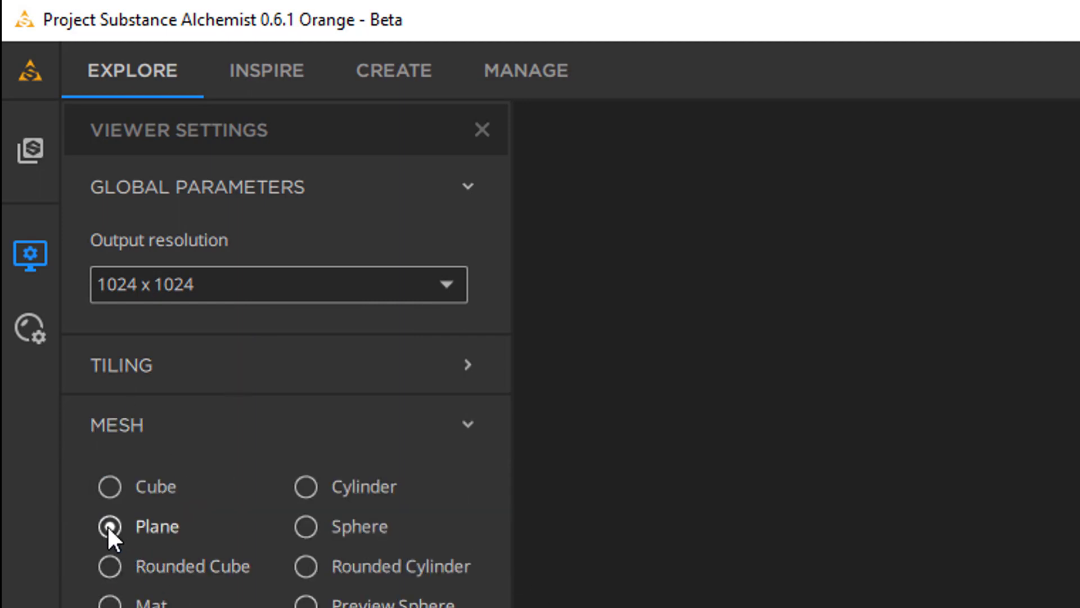
click(110, 525)
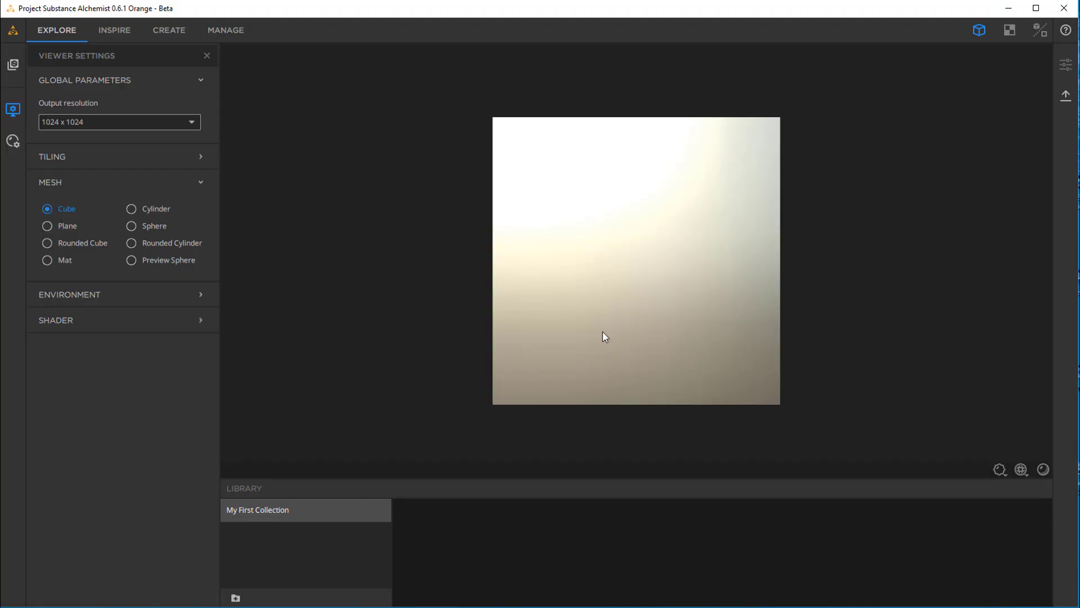
mouse_move(625, 324)
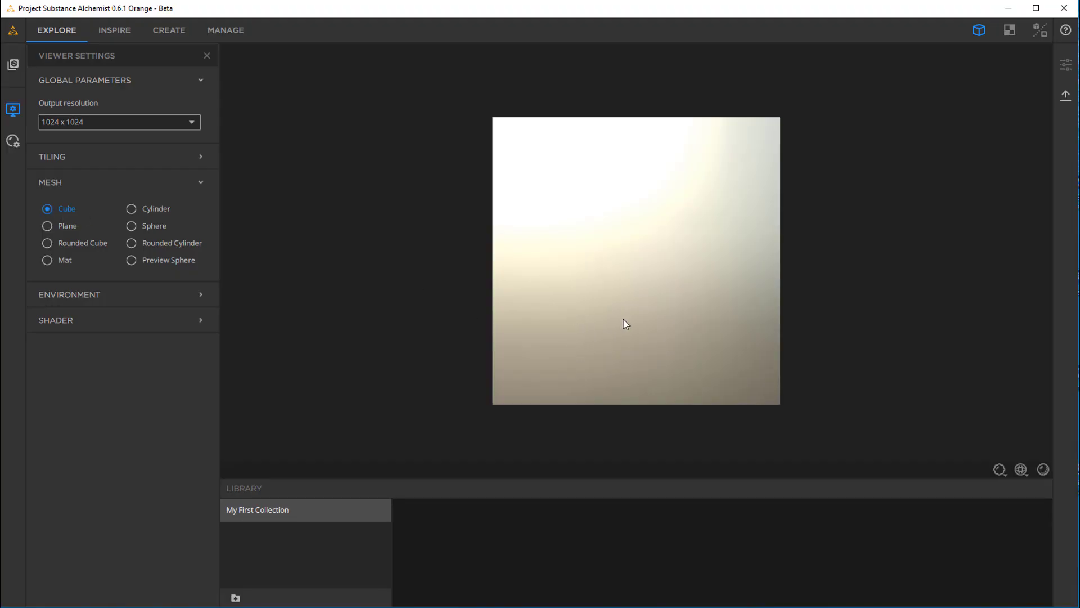
drag(626, 324, 607, 339)
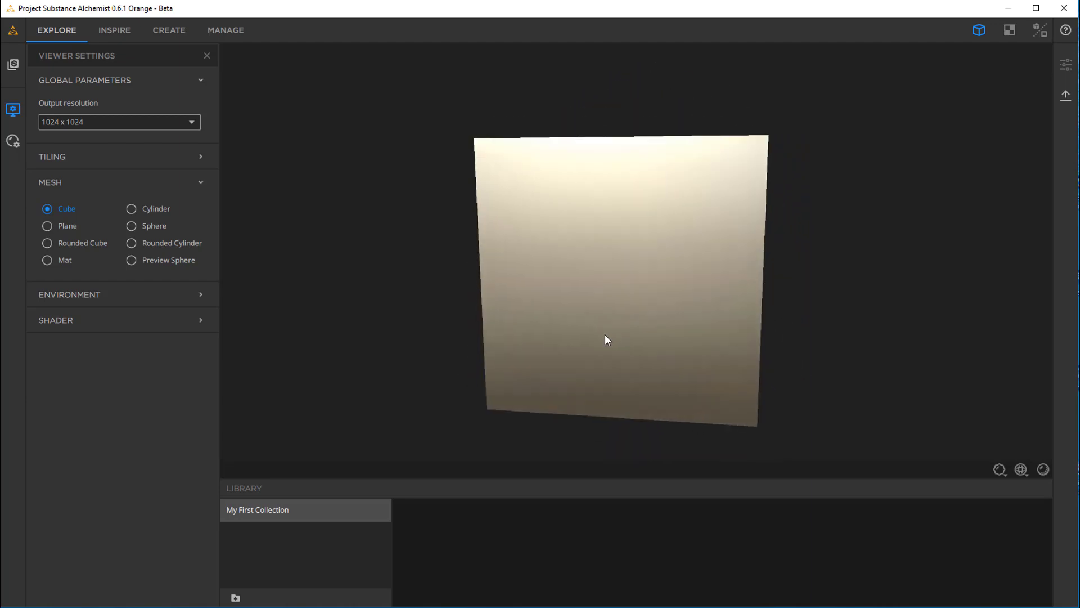
click(131, 243)
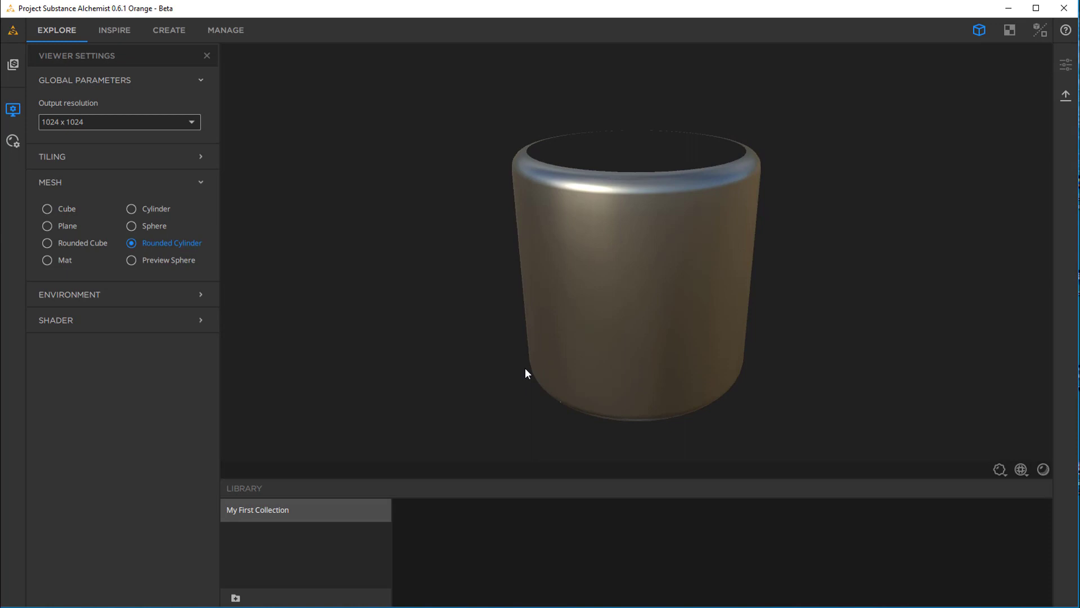
click(131, 260)
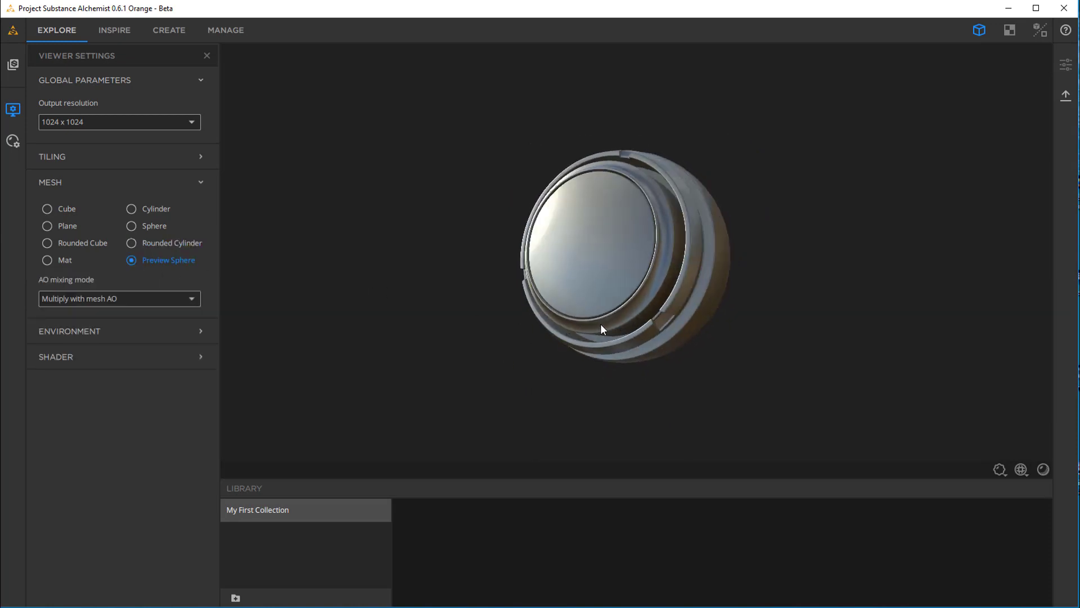
drag(601, 330, 846, 332)
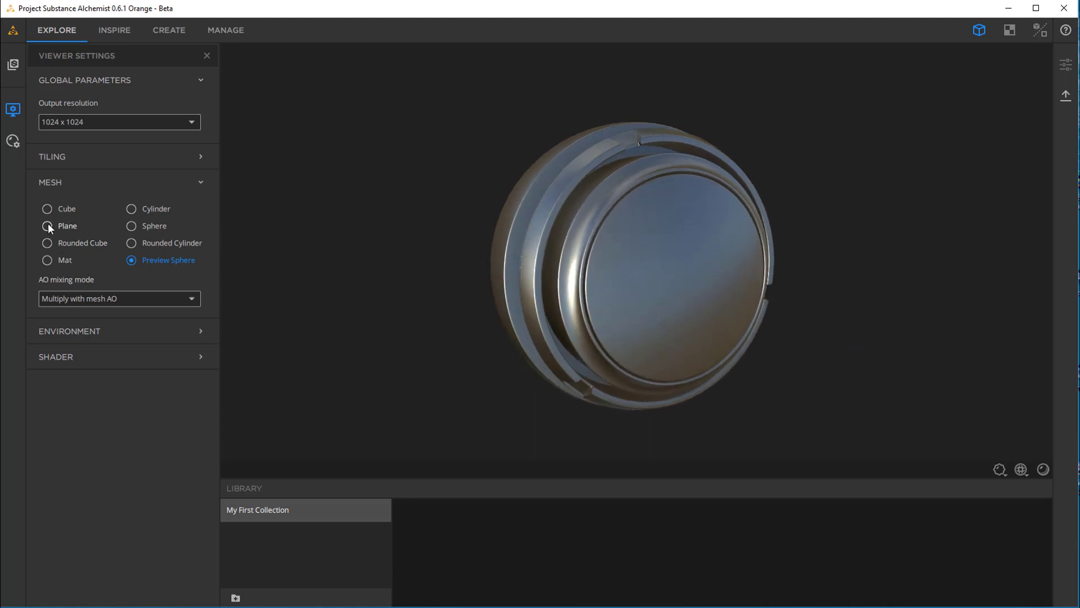
- Settle on the Plane preview mesh and close Viewer Settings
click(47, 226)
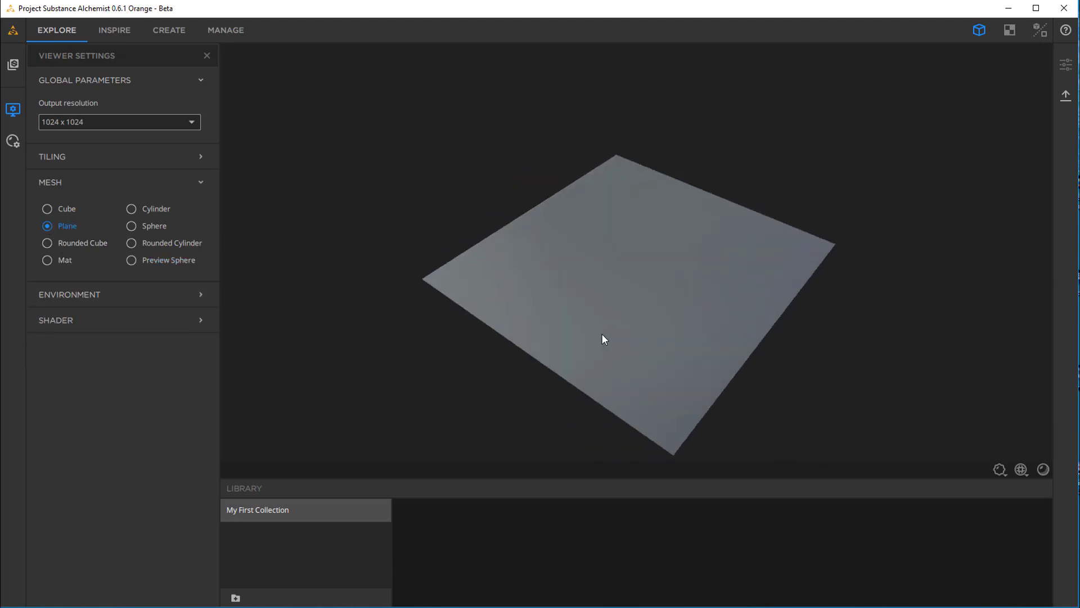
click(207, 55)
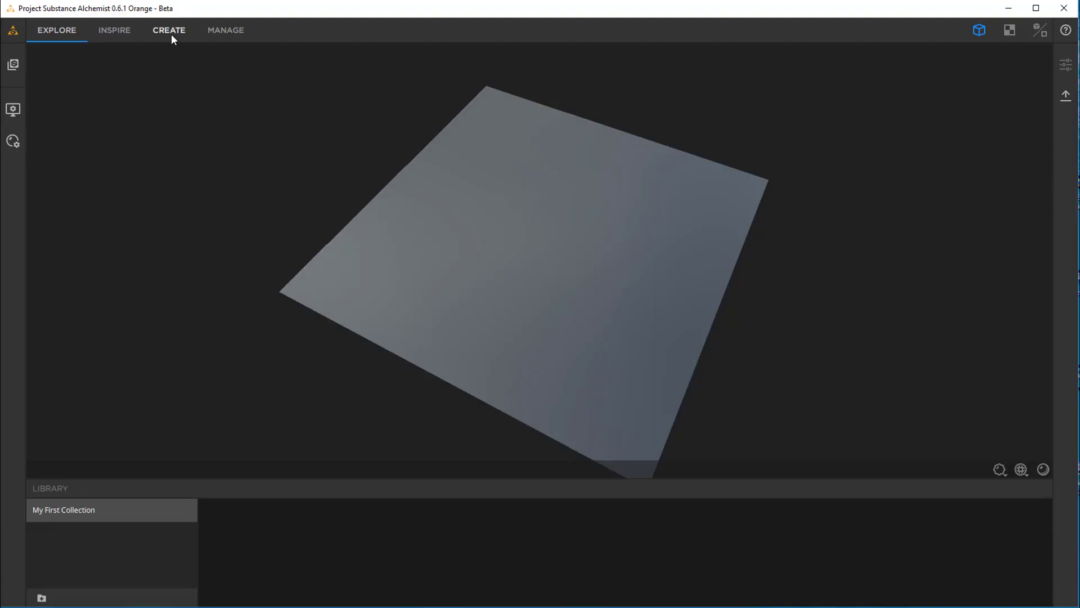
- In the CREATE tab, confirm the Bitmap to material template for the dropped grate image
click(169, 29)
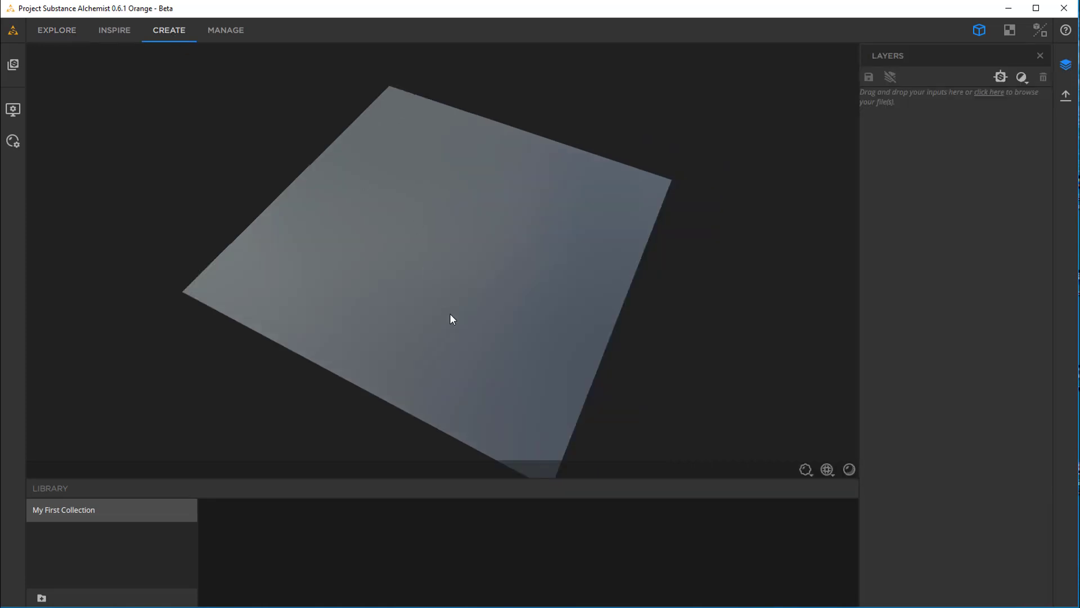
drag(452, 318, 211, 361)
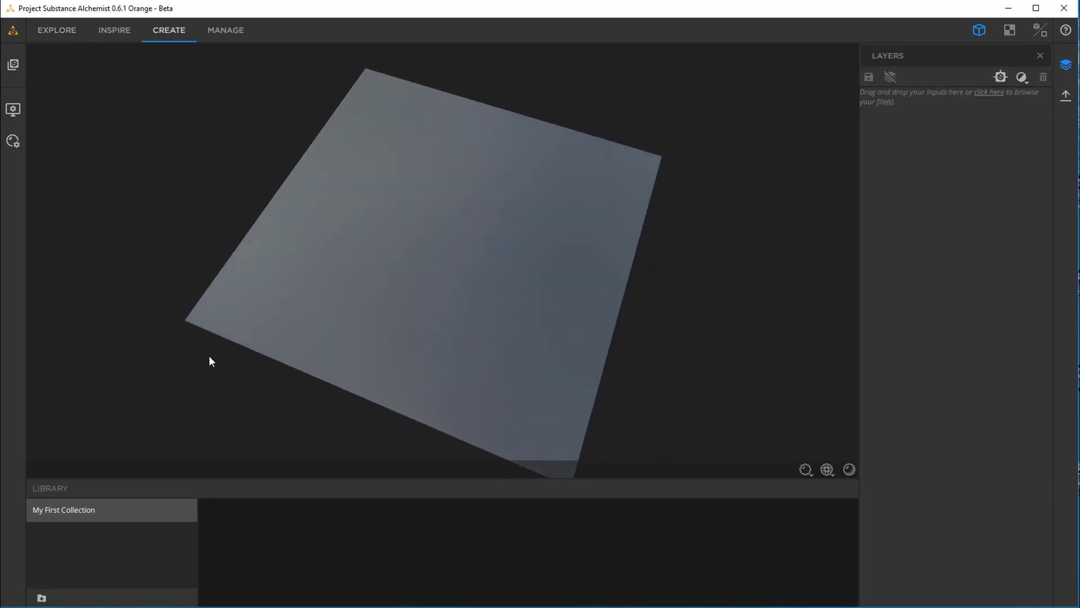
mouse_move(237, 482)
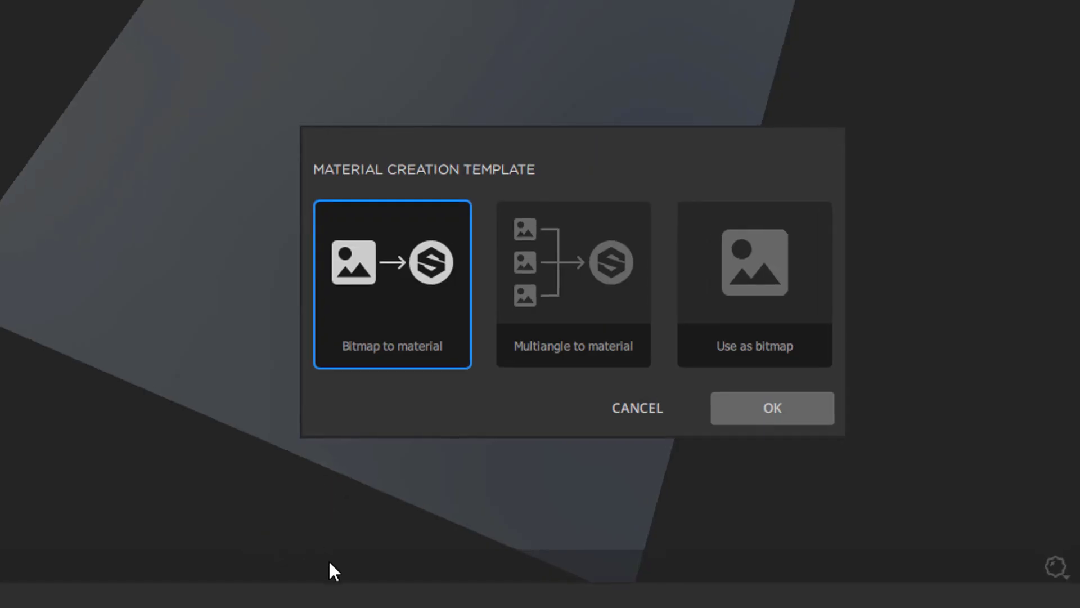
mouse_move(432, 353)
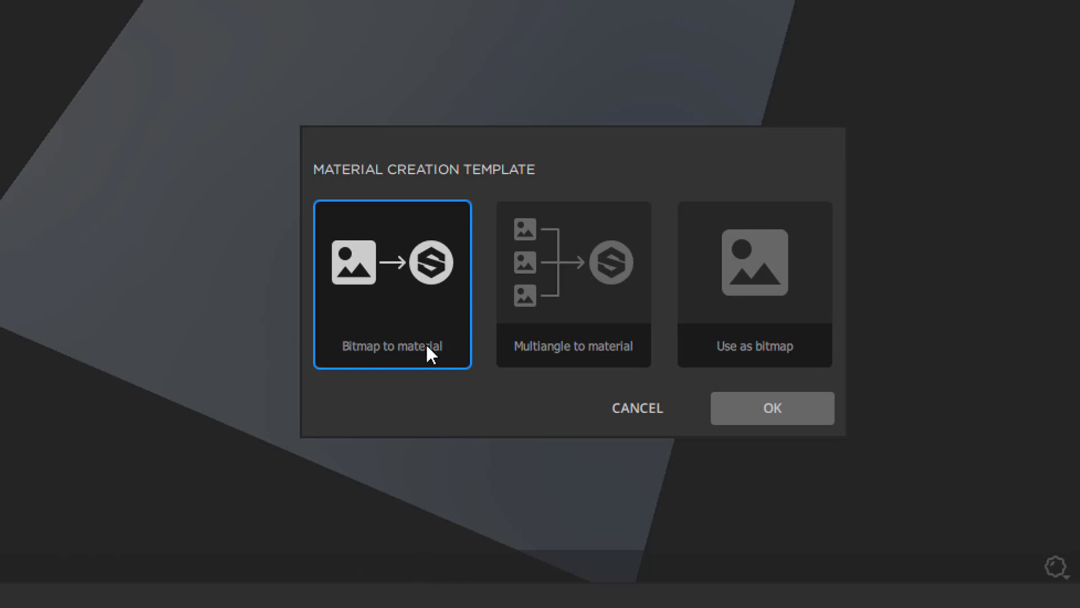
mouse_move(410, 374)
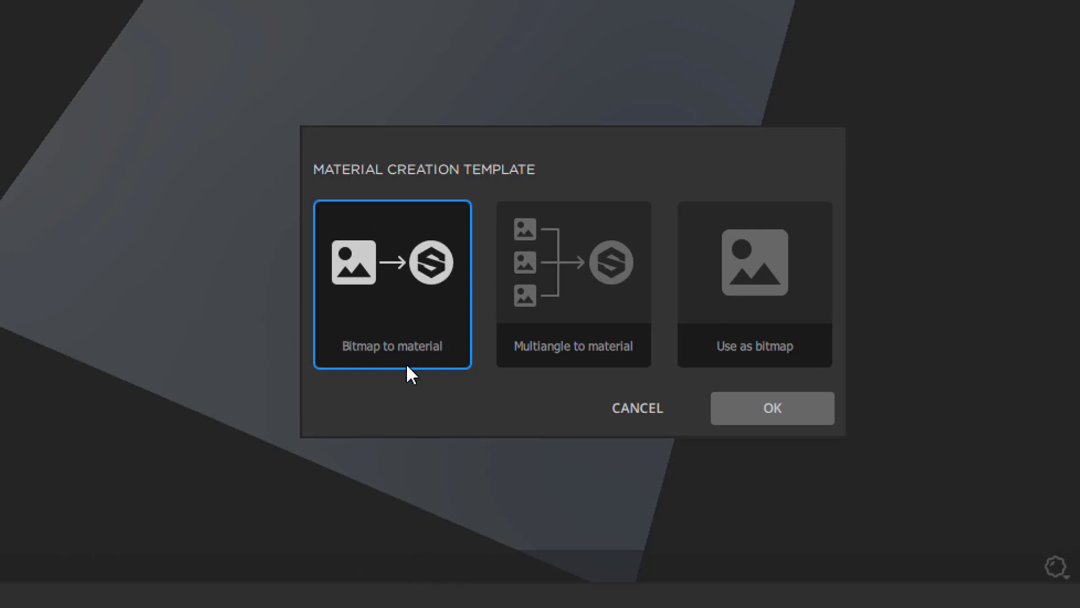
mouse_move(373, 363)
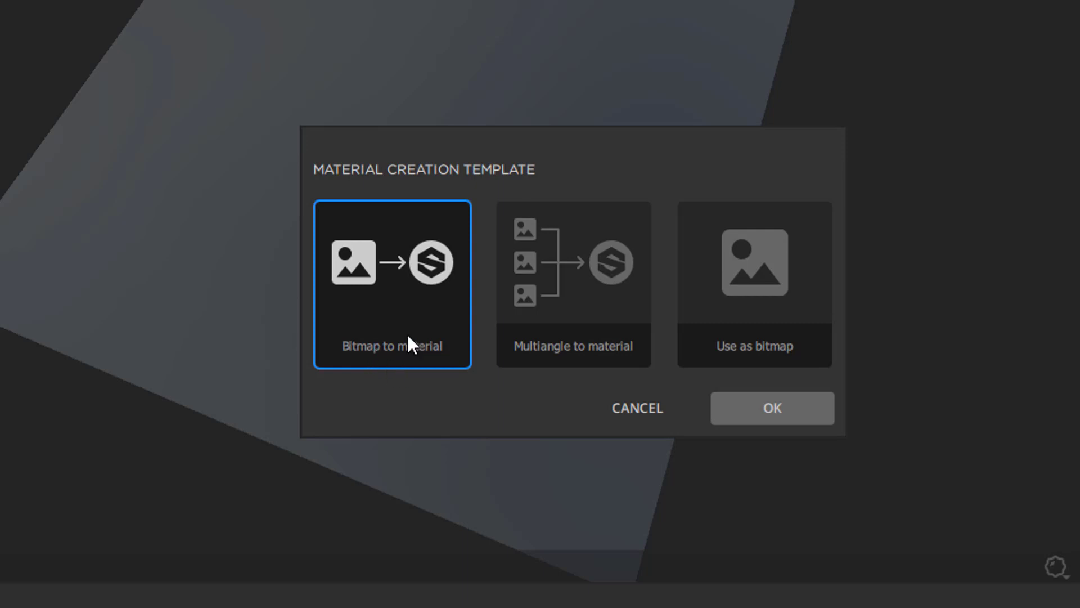
mouse_move(424, 293)
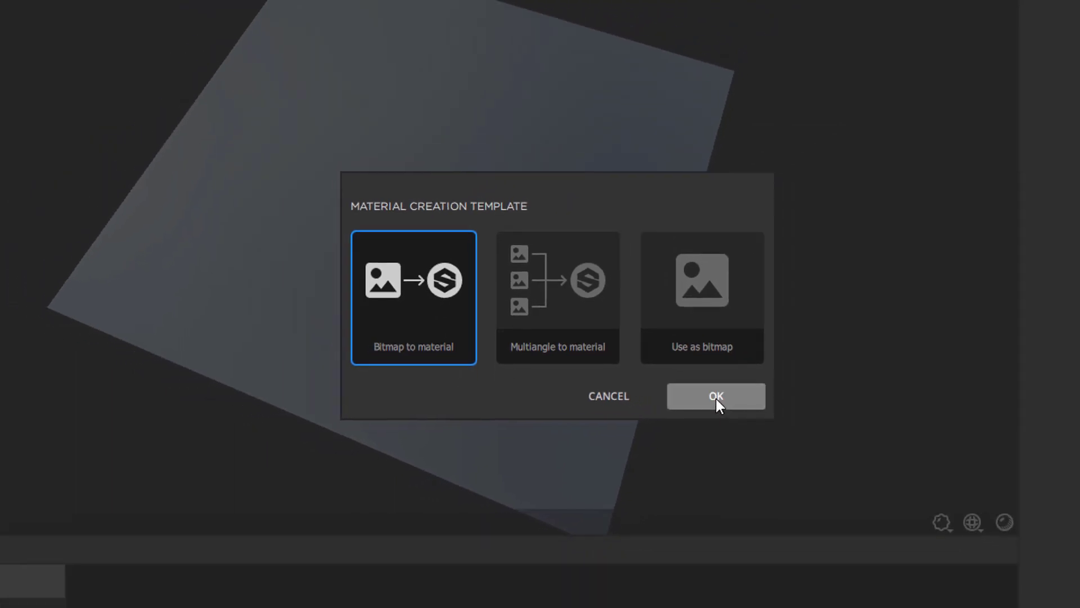
click(715, 395)
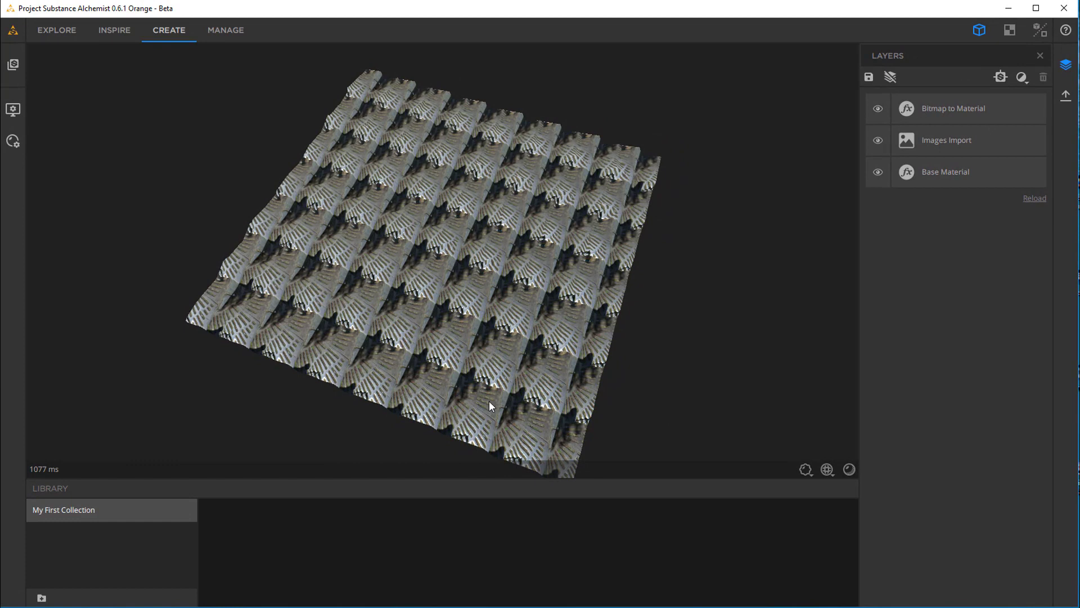
mouse_move(685, 391)
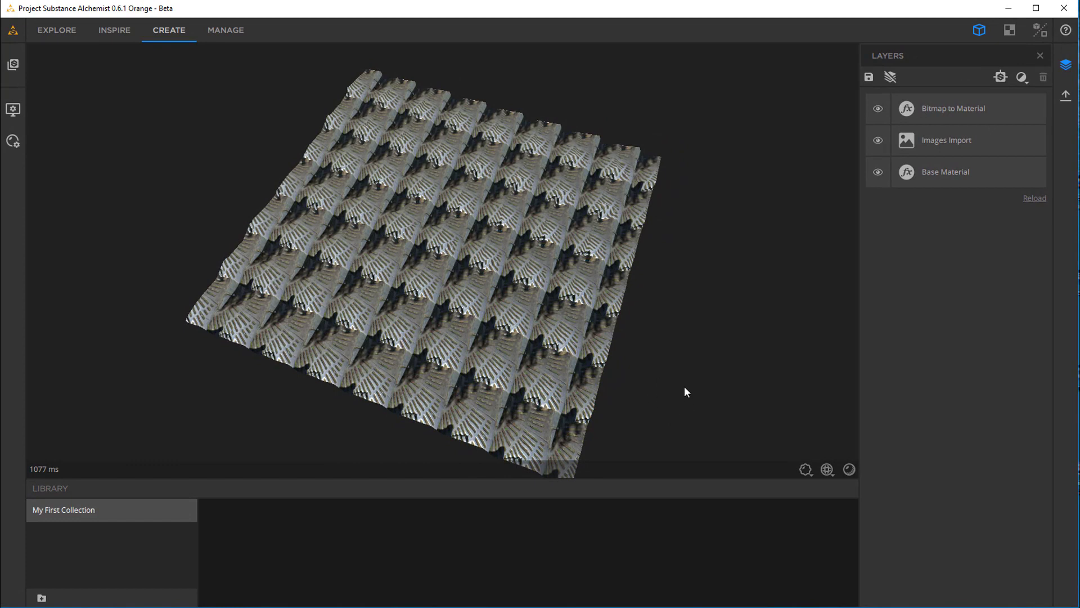
mouse_move(658, 285)
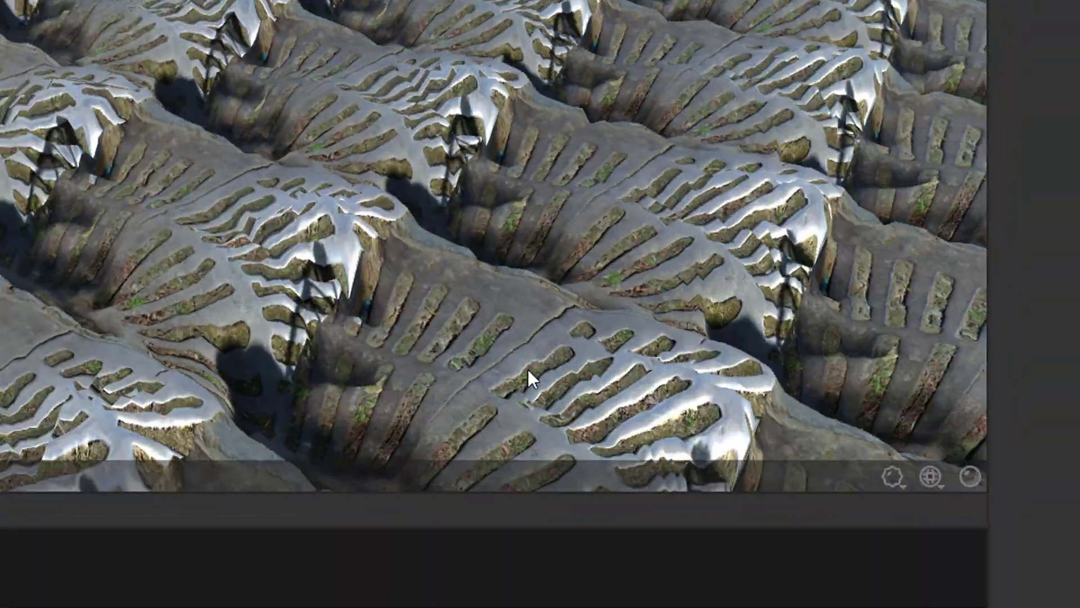
- Lower the preview displacement amplitude to about 0.12 for flatter relief
click(877, 468)
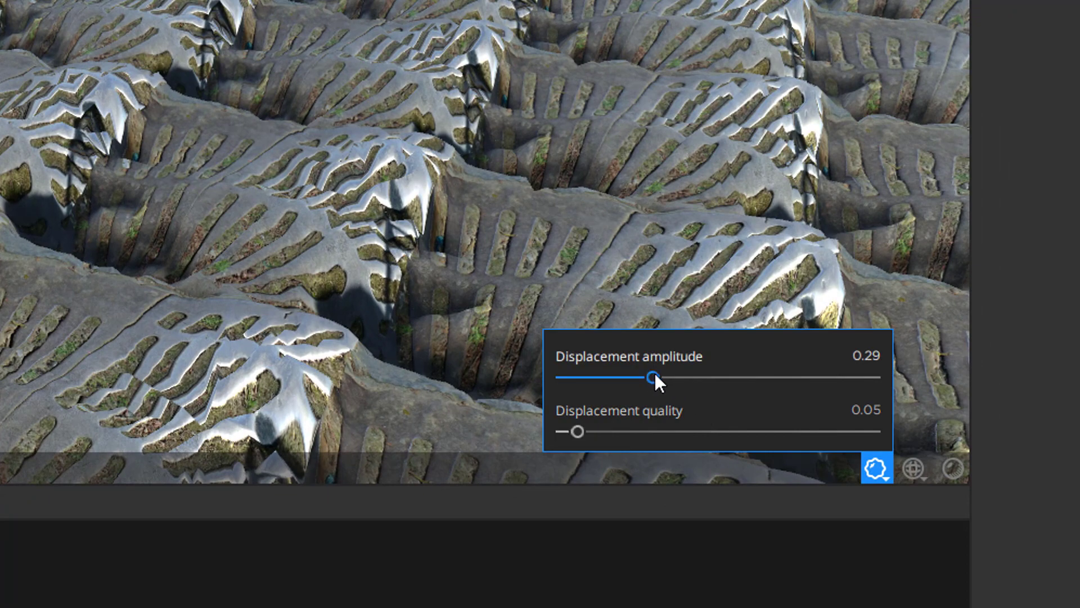
drag(652, 377, 669, 378)
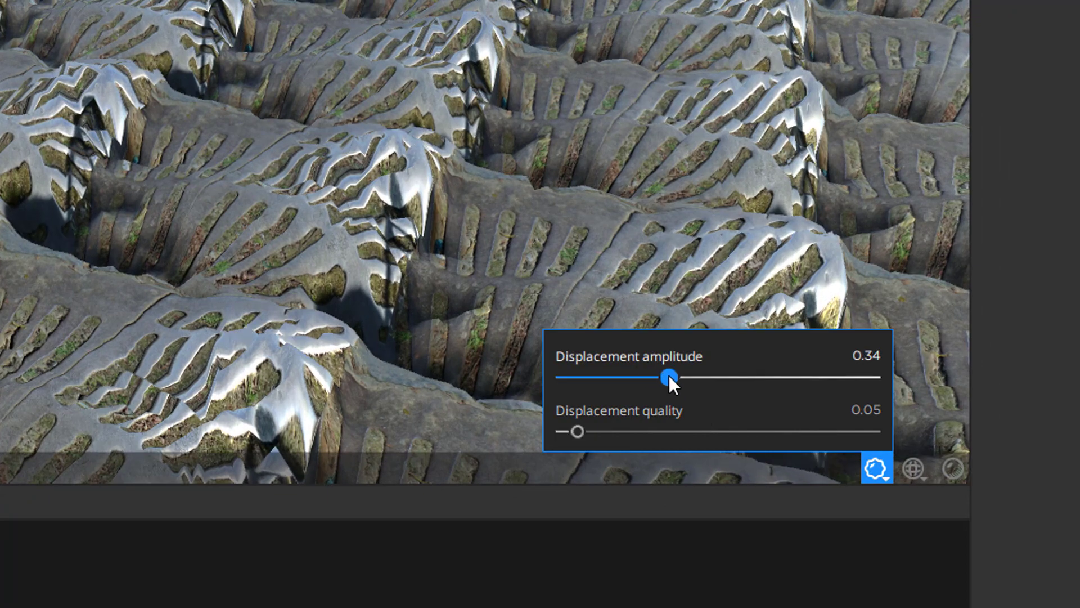
drag(668, 376, 617, 377)
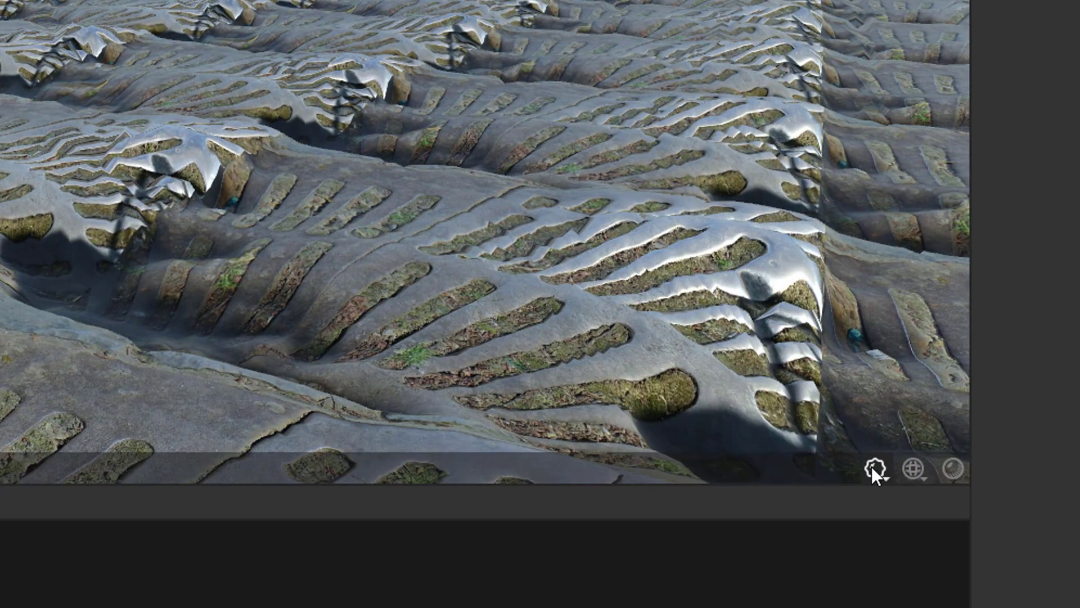
click(876, 470)
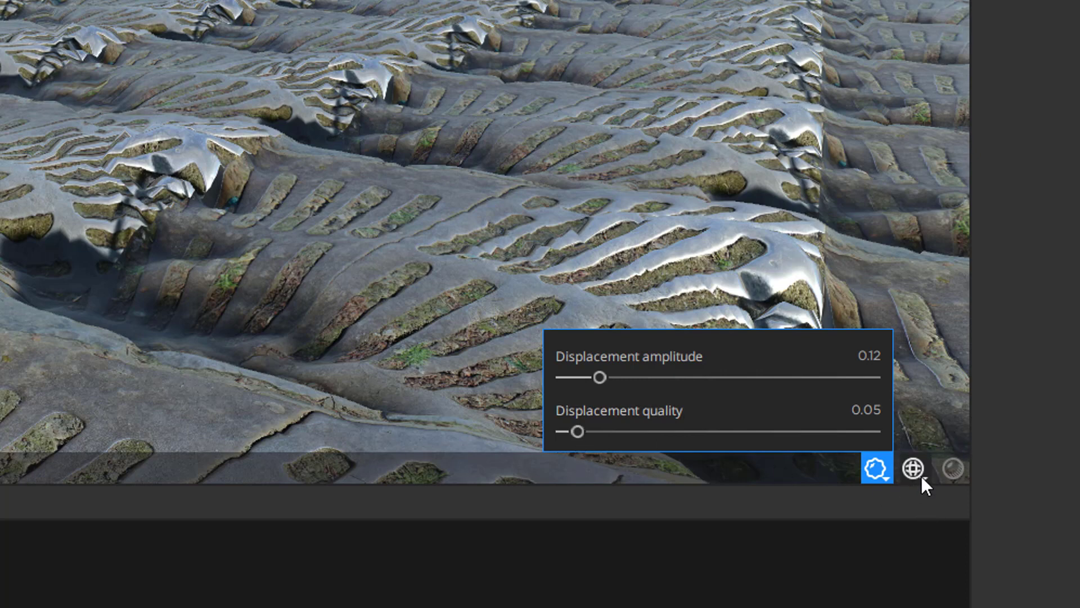
- Reduce Texture Scale - U from 8 to 4, keeping V at 7
click(914, 468)
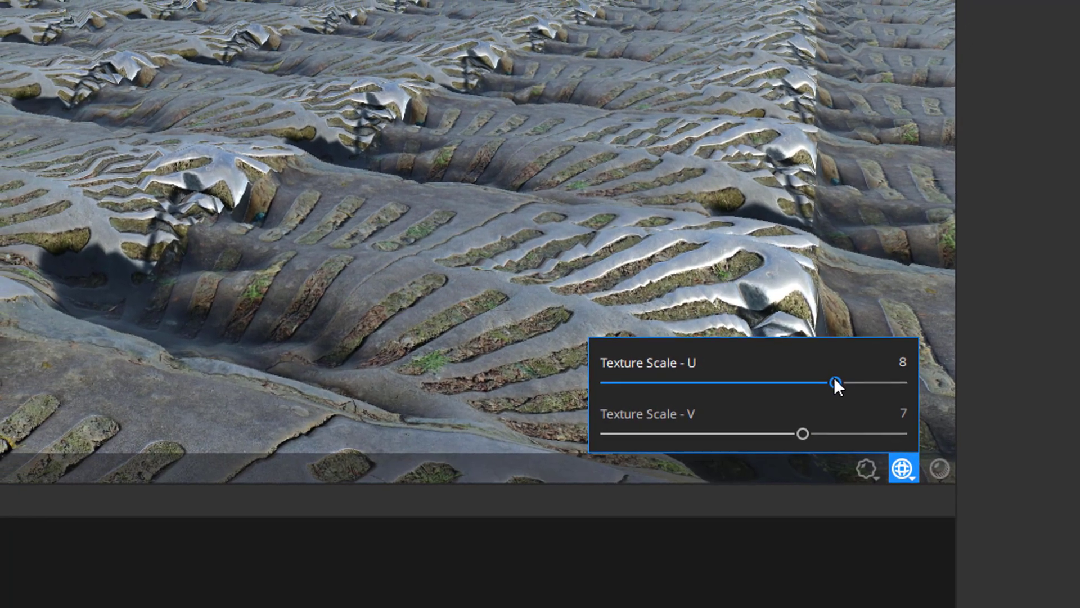
drag(834, 382, 707, 394)
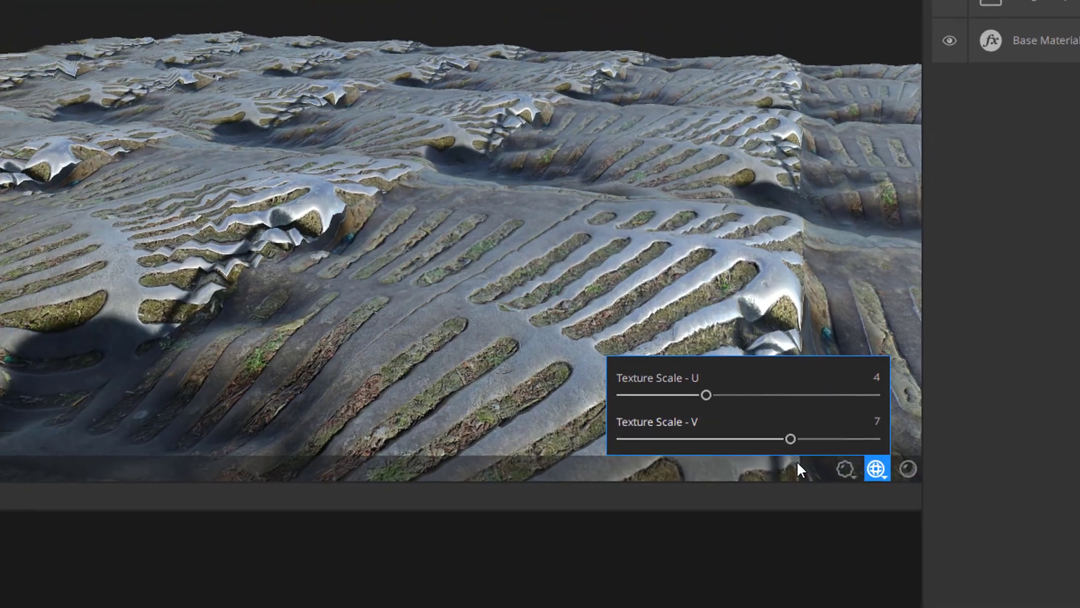
drag(790, 437, 708, 445)
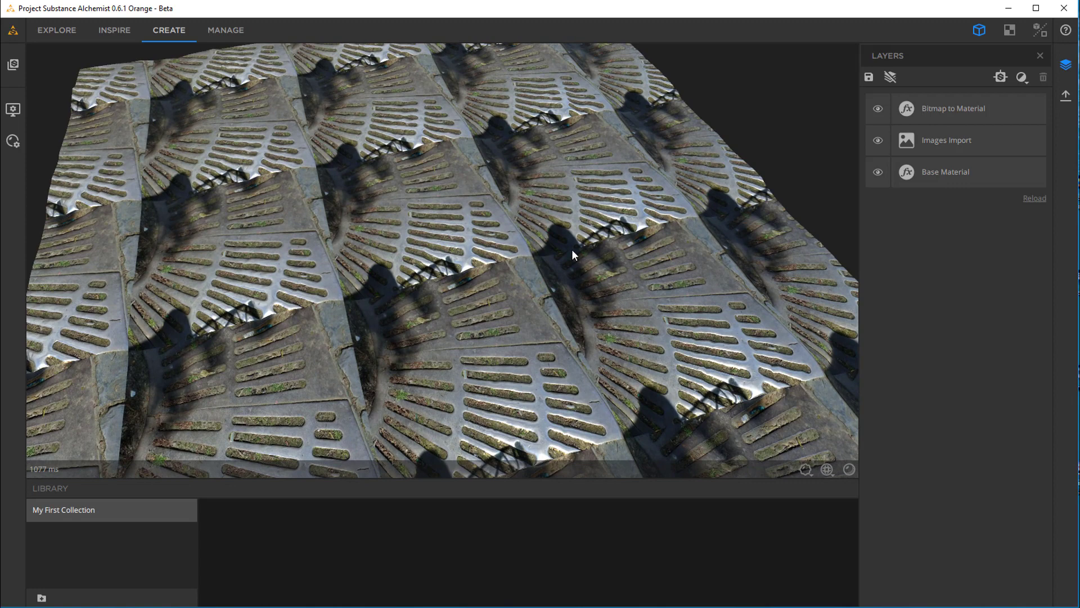
mouse_move(651, 262)
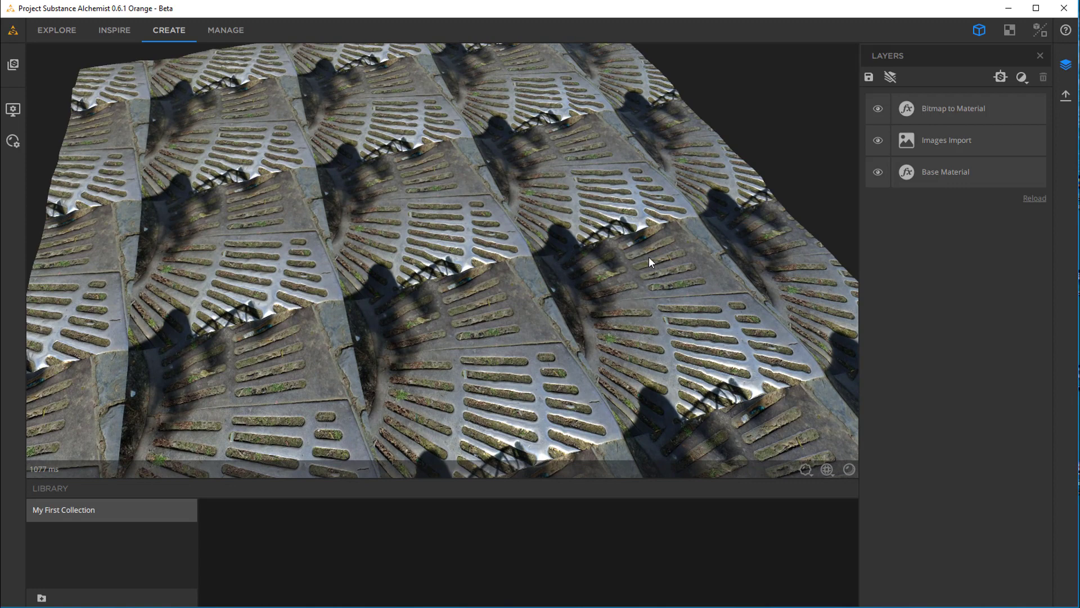
mouse_move(460, 333)
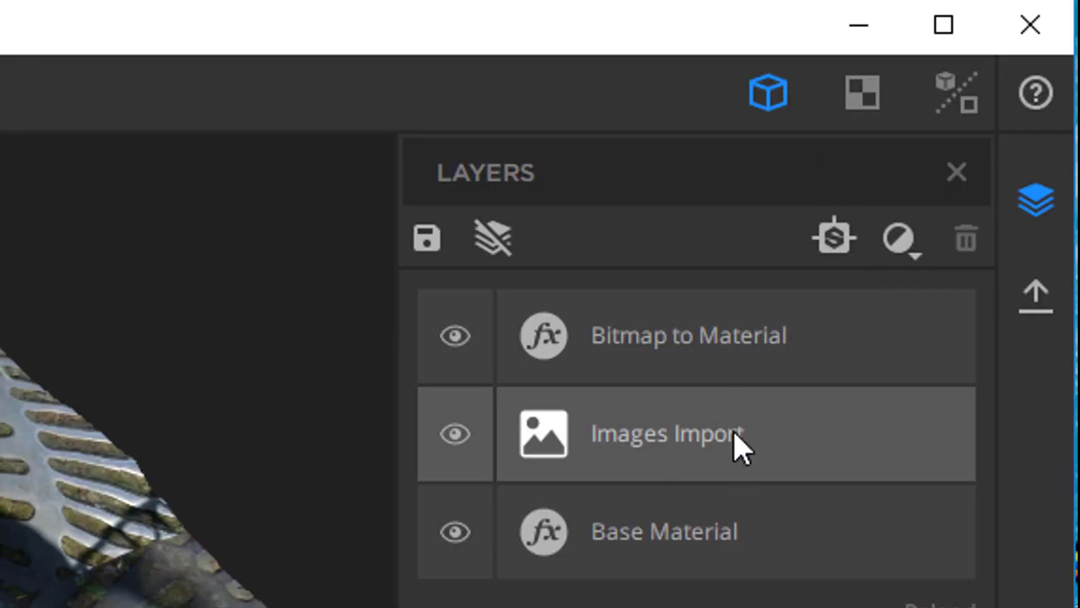
click(664, 530)
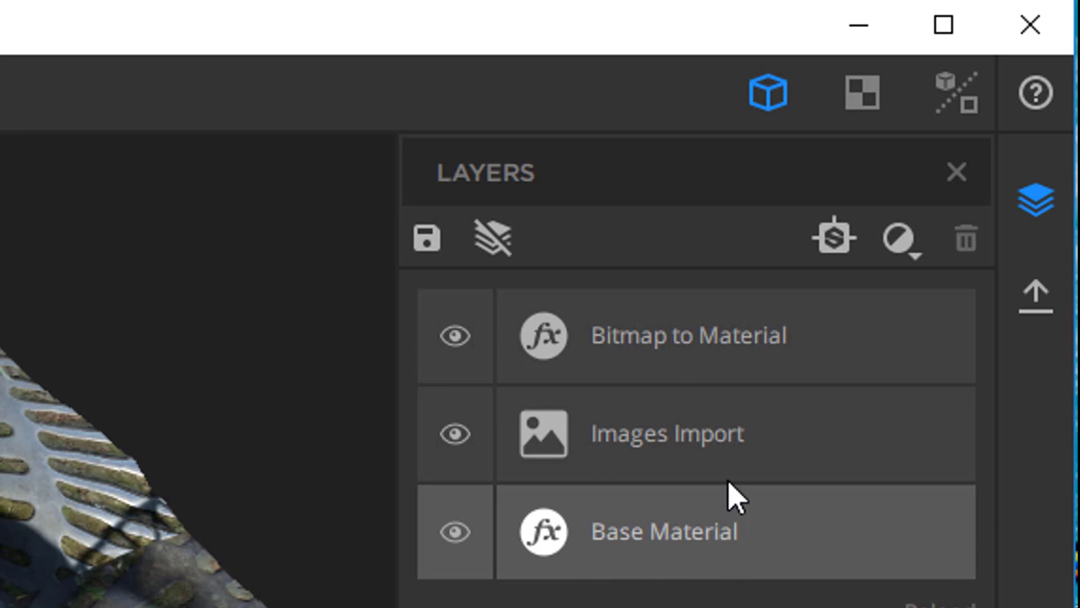
click(665, 433)
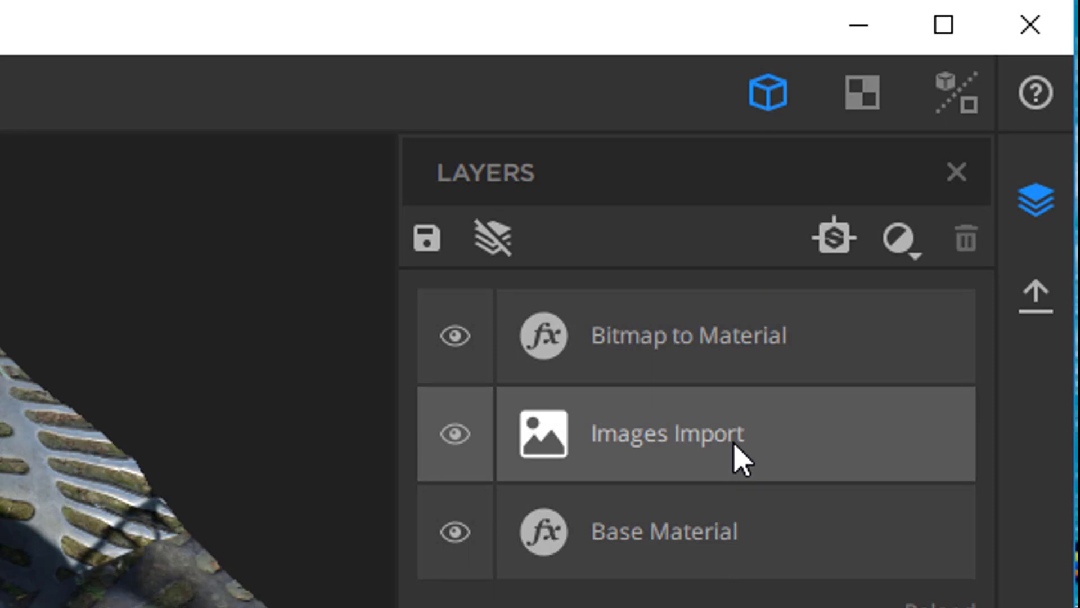
click(689, 336)
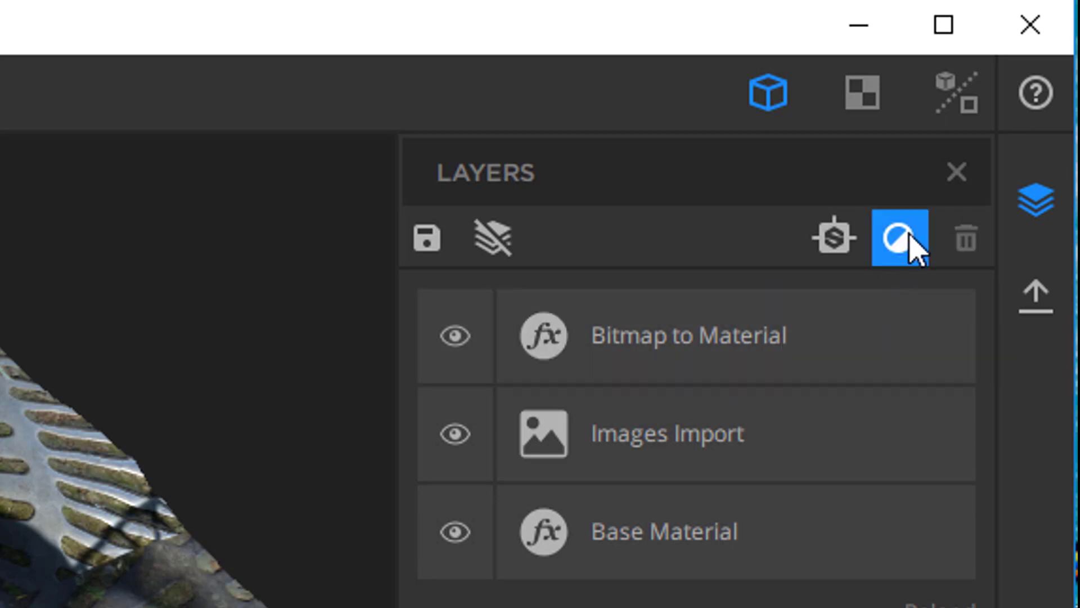
- Add an Equalizer filter to the stack and inspect the evened lighting
click(898, 238)
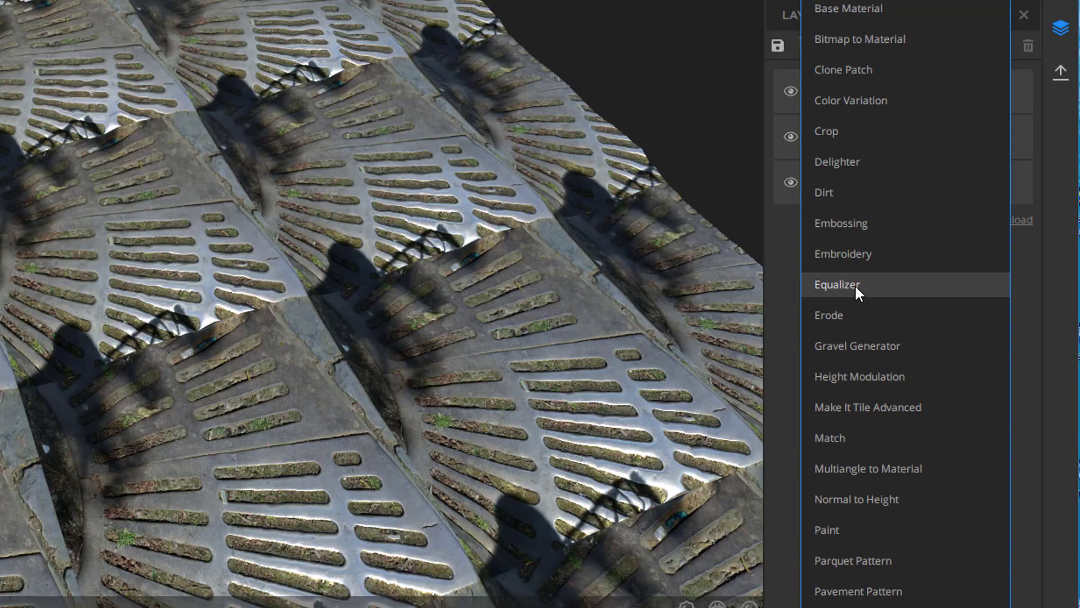
click(836, 284)
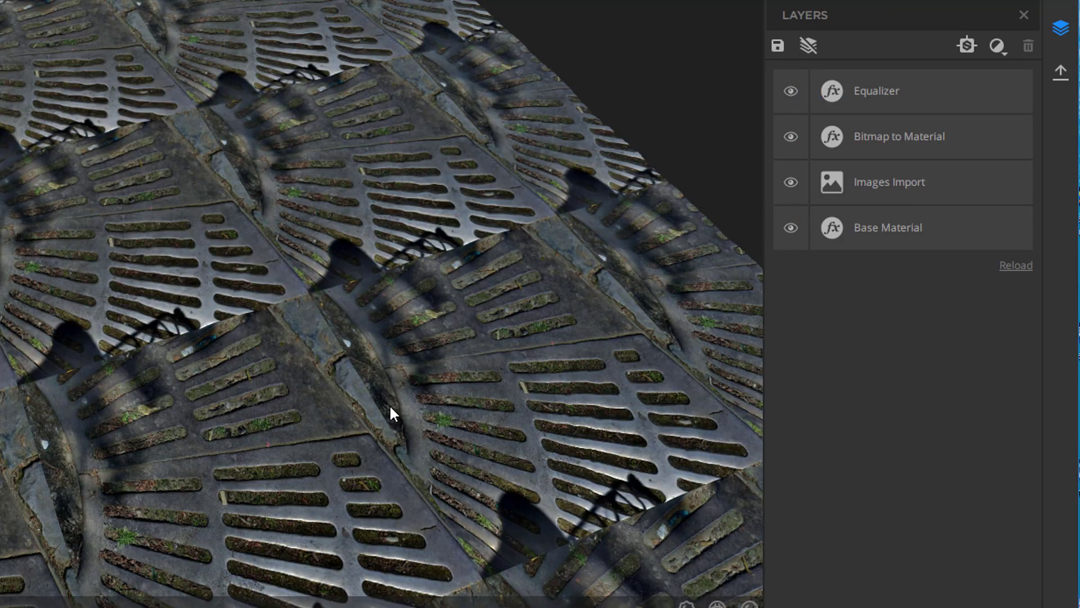
drag(391, 415, 365, 397)
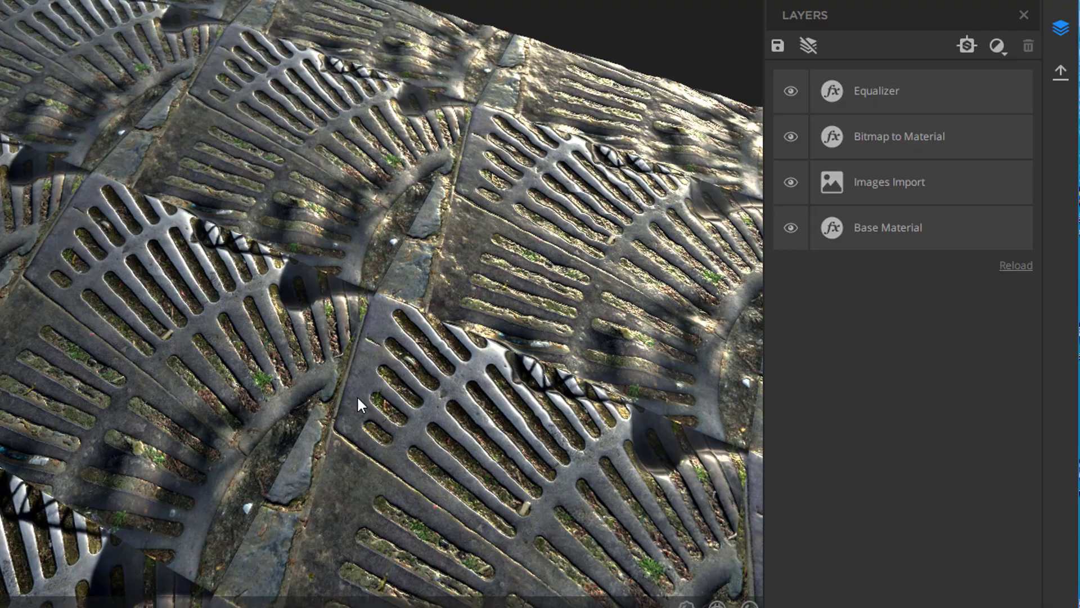
drag(358, 403, 200, 379)
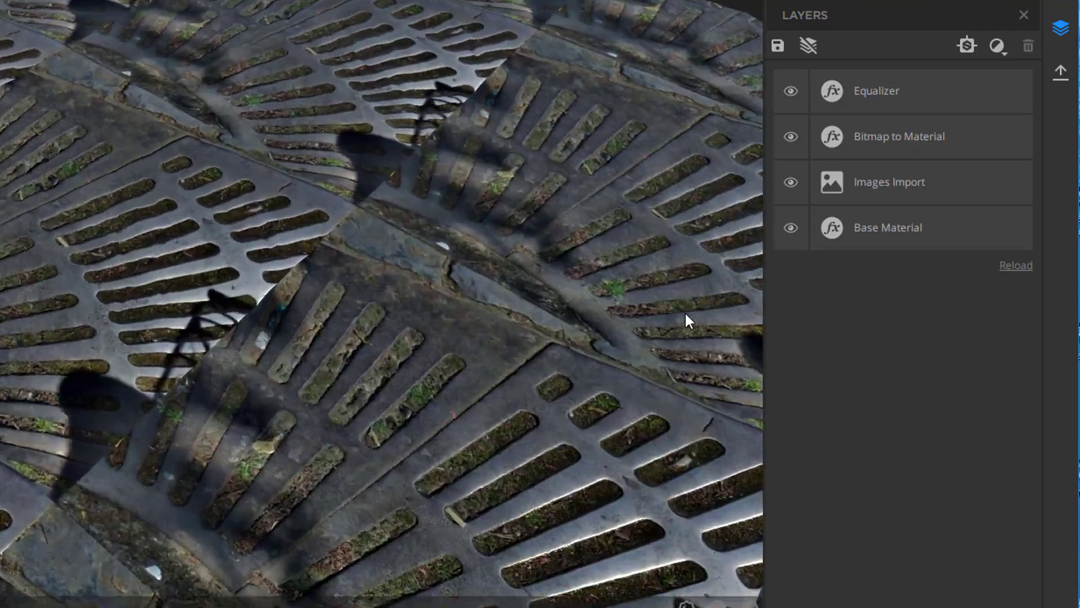
drag(689, 321, 353, 396)
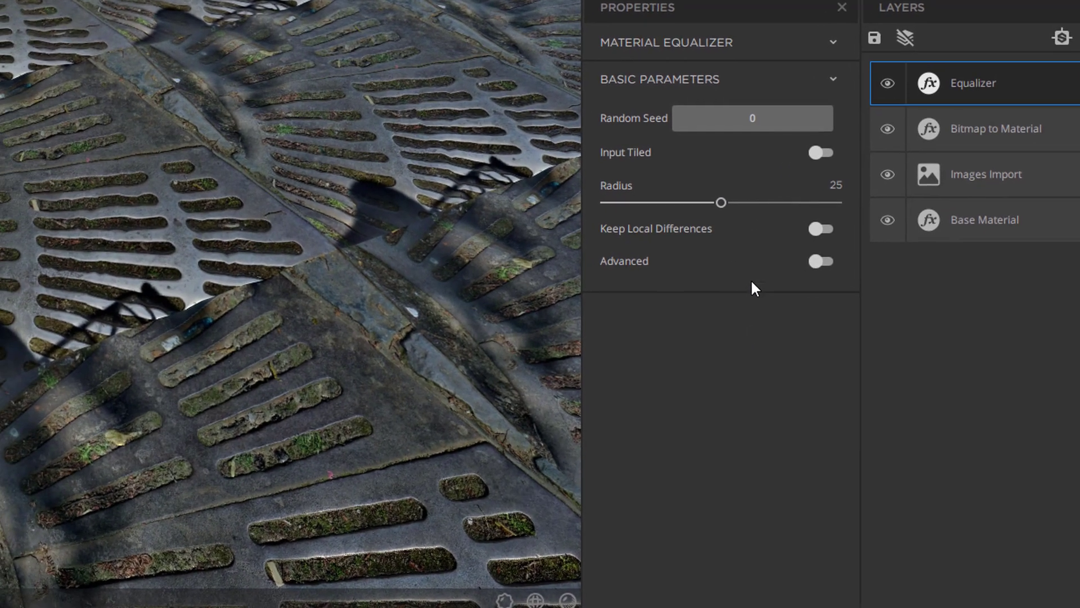
- Adjust the Equalizer Radius slider until it reads about 34.81
drag(720, 203, 906, 191)
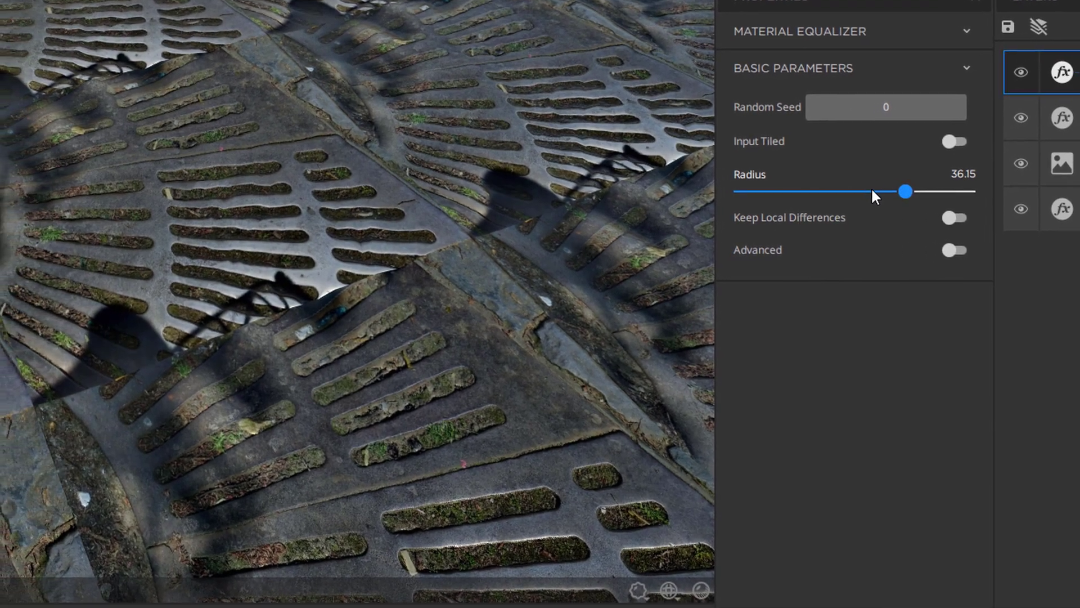
drag(906, 192, 942, 185)
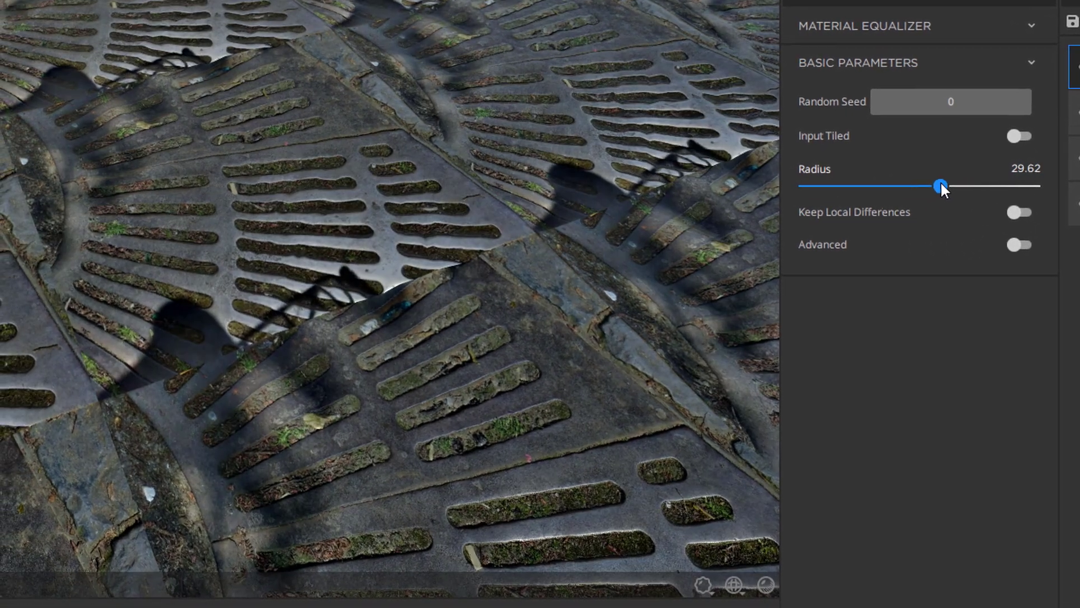
drag(942, 186, 967, 186)
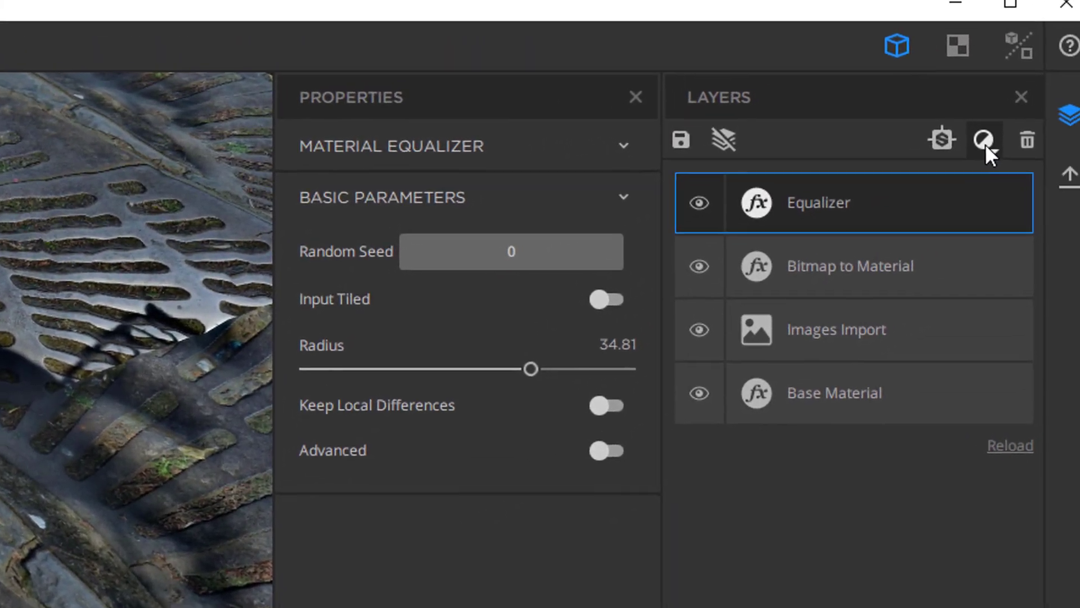
click(986, 140)
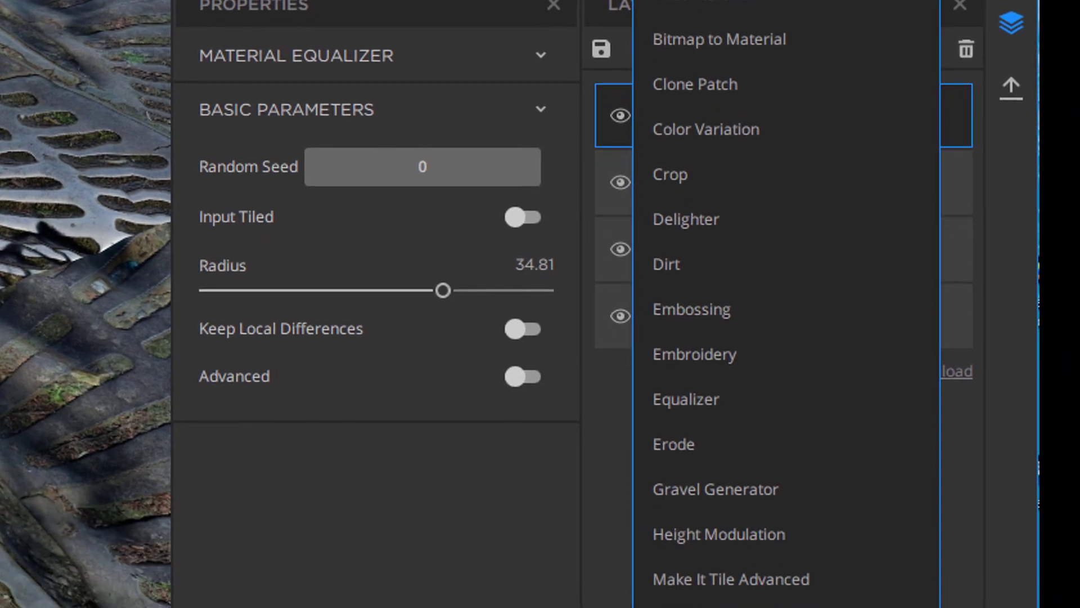
- Add a Tiling filter from the list and check the seamless repeat in the preview
scroll(down, 3)
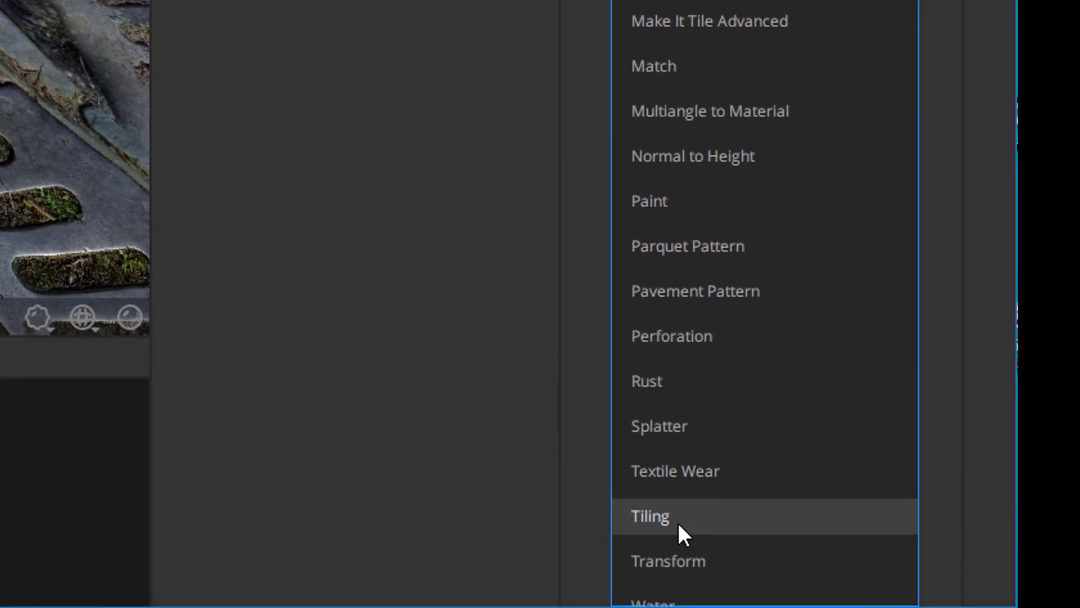
click(650, 515)
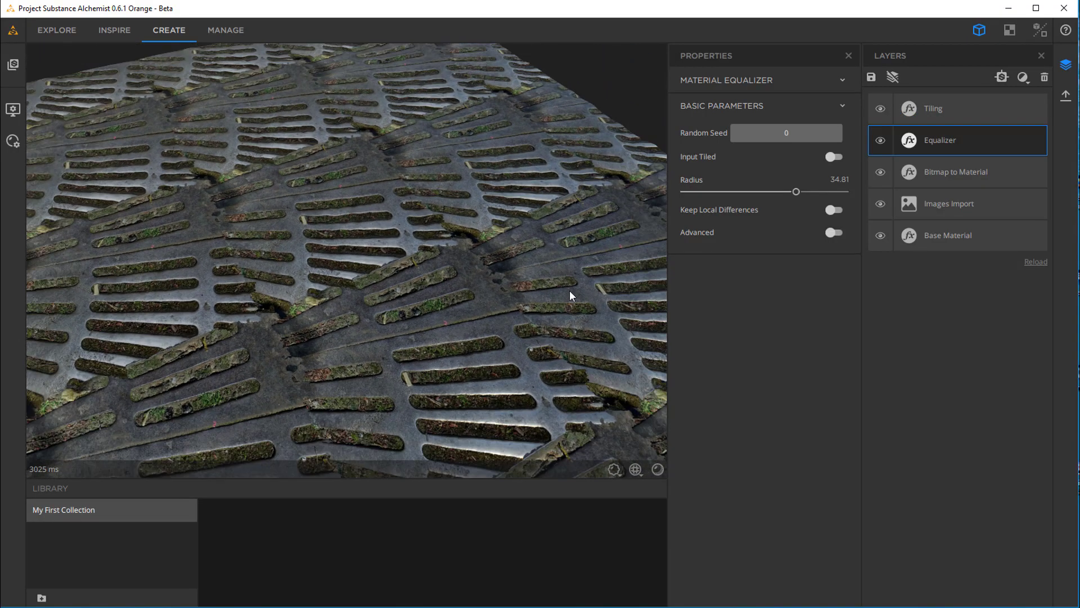
drag(569, 296, 491, 361)
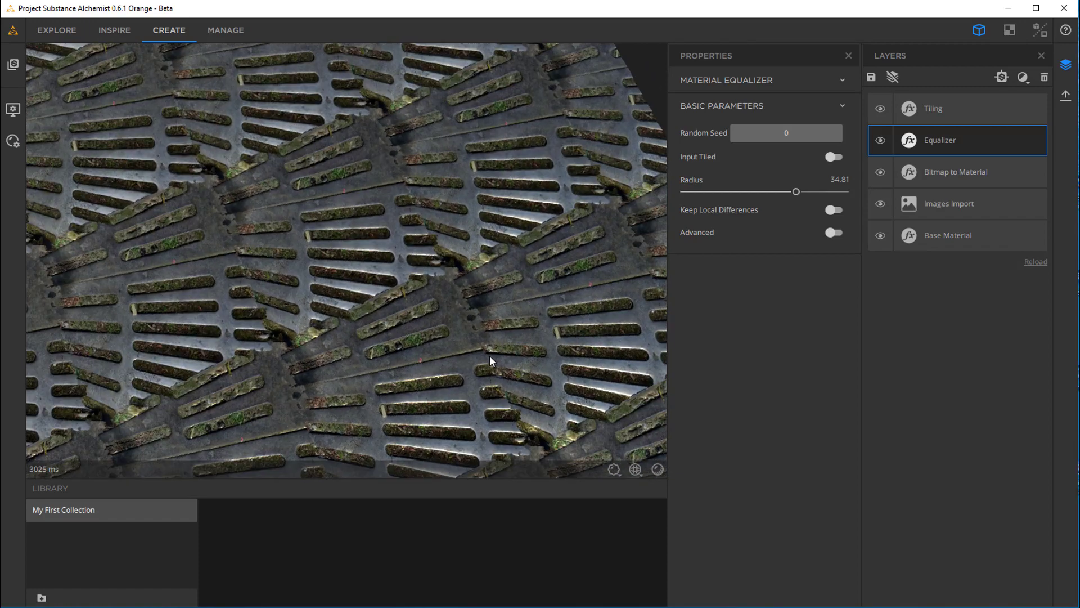
drag(492, 361, 565, 302)
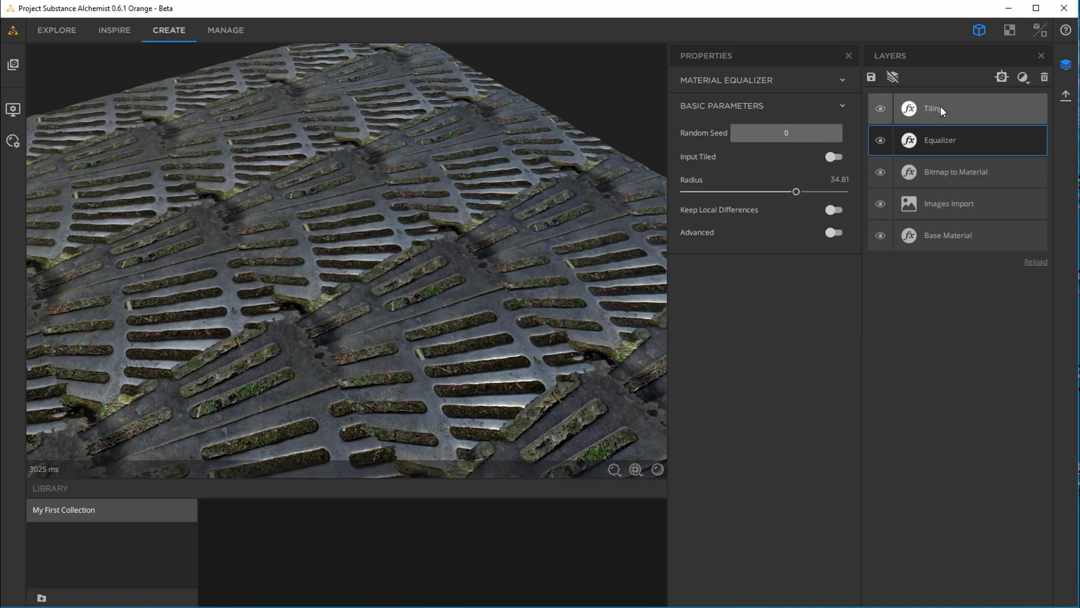
- Select the Tiling layer to show its Smart Auto Tile properties
click(932, 108)
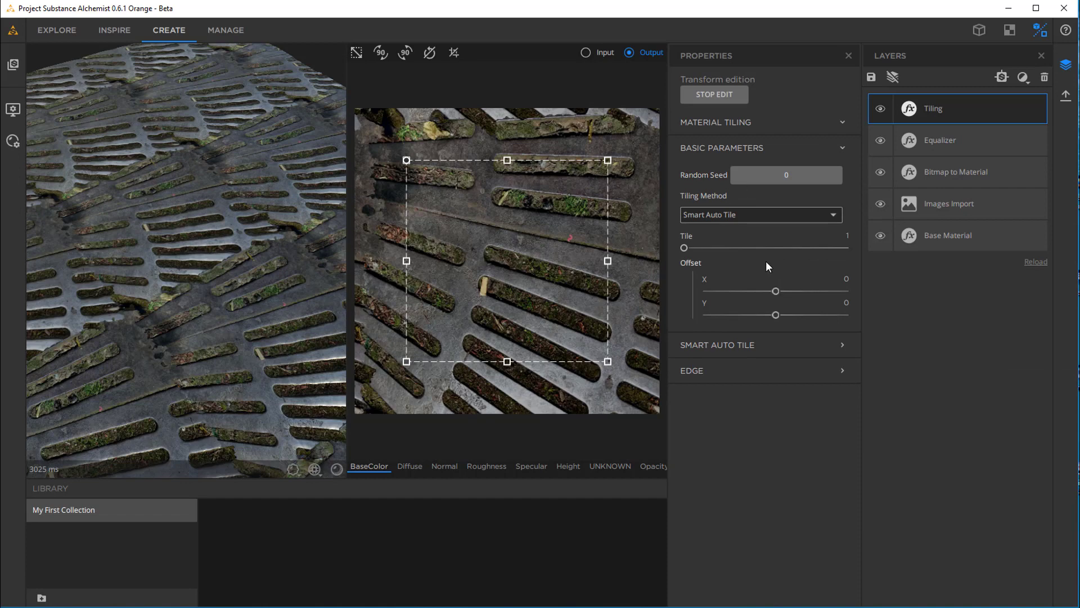
mouse_move(607, 160)
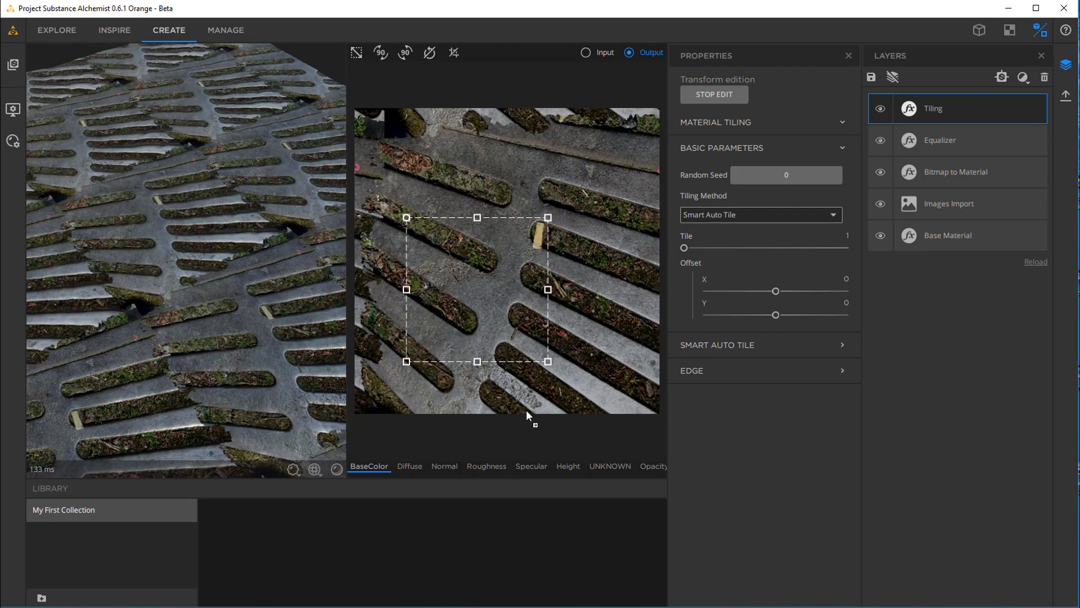
mouse_move(545, 386)
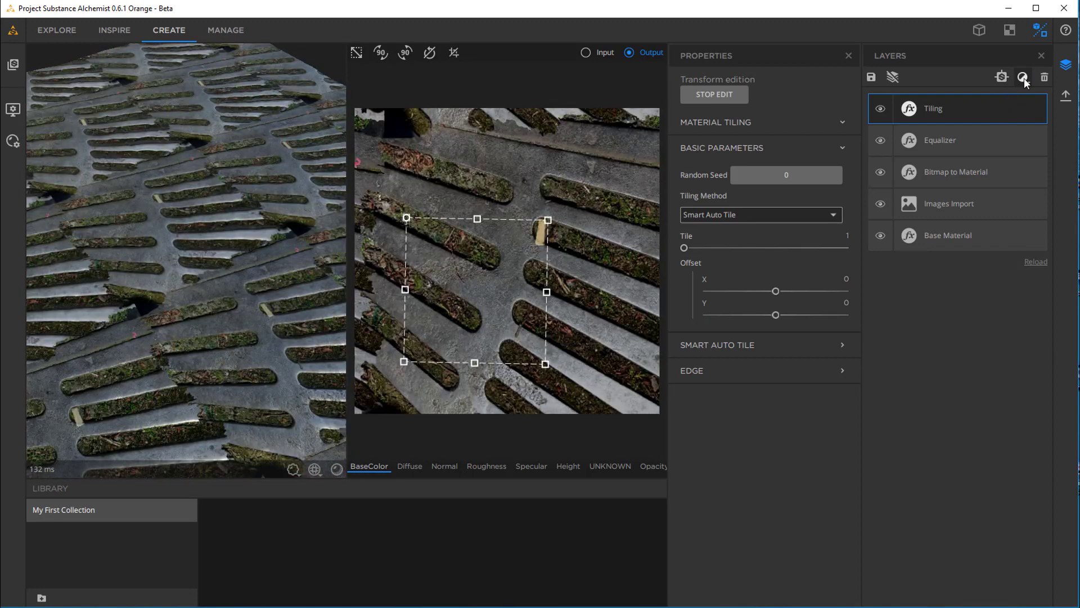
- Add a Rust filter above Tiling and return to the 3D-only preview
click(1023, 76)
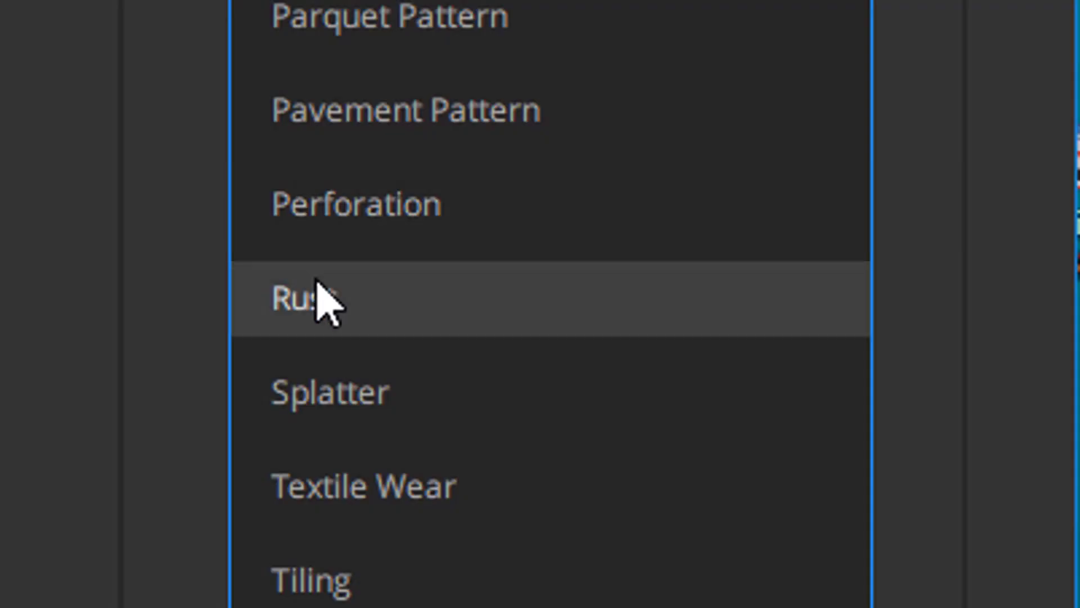
click(302, 298)
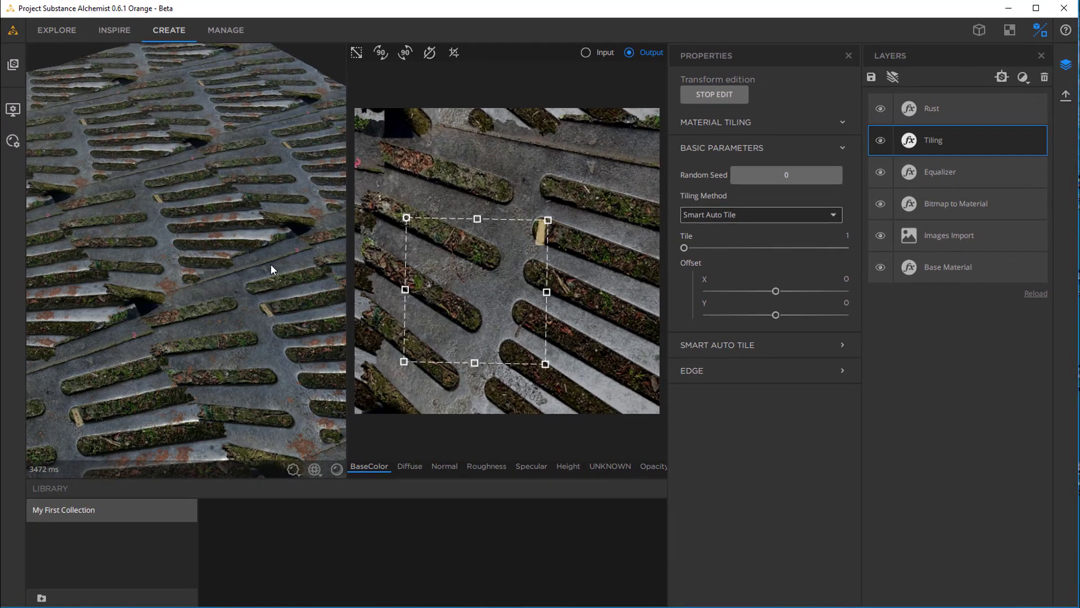
mouse_move(538, 200)
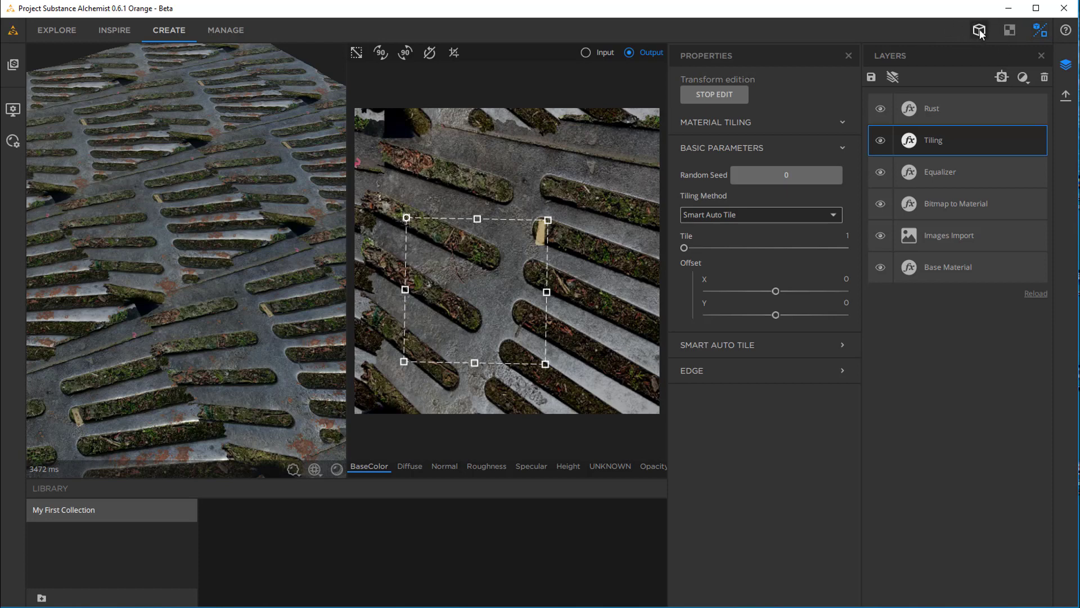
mouse_move(1041, 30)
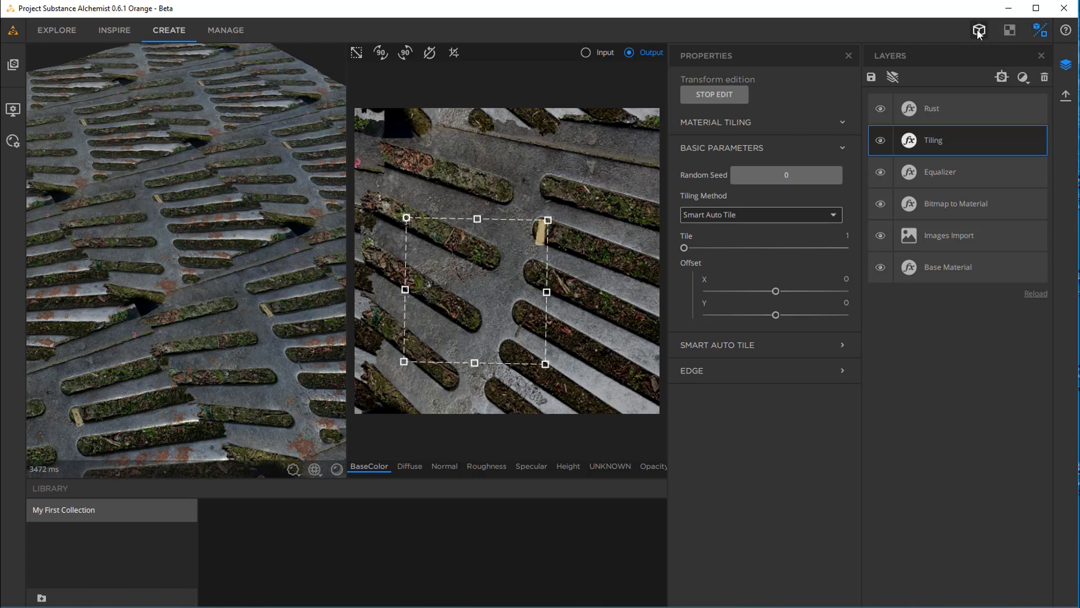
click(978, 29)
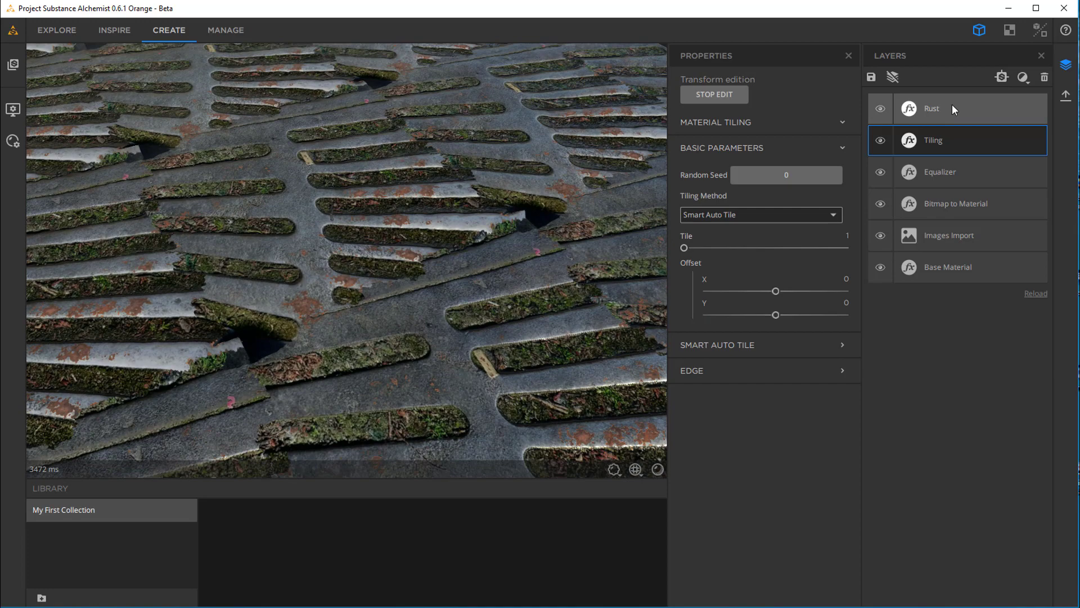
- Raise the Rust layer's Rust Spreading value to 0.41
click(957, 108)
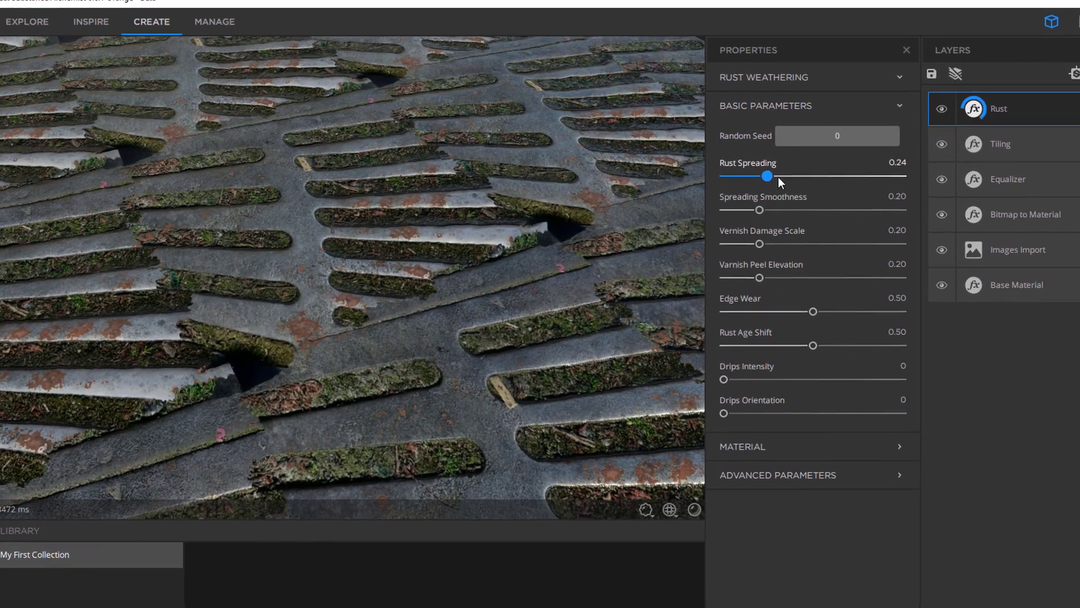
drag(765, 177, 876, 186)
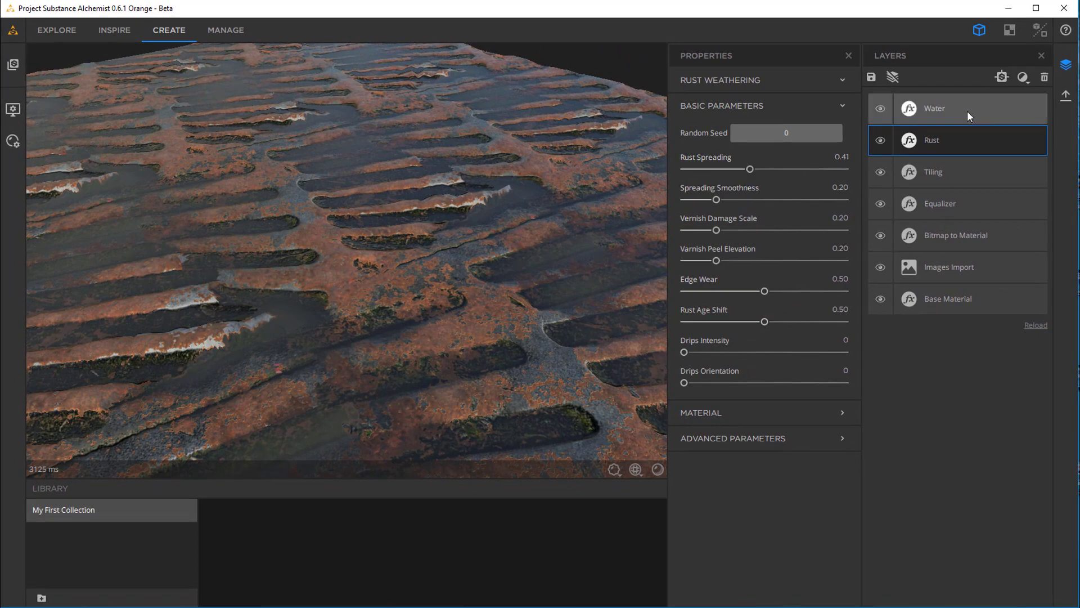
- Reduce the Water layer's level from 0.47 to about 0.14, exposing more rusty grate
click(957, 108)
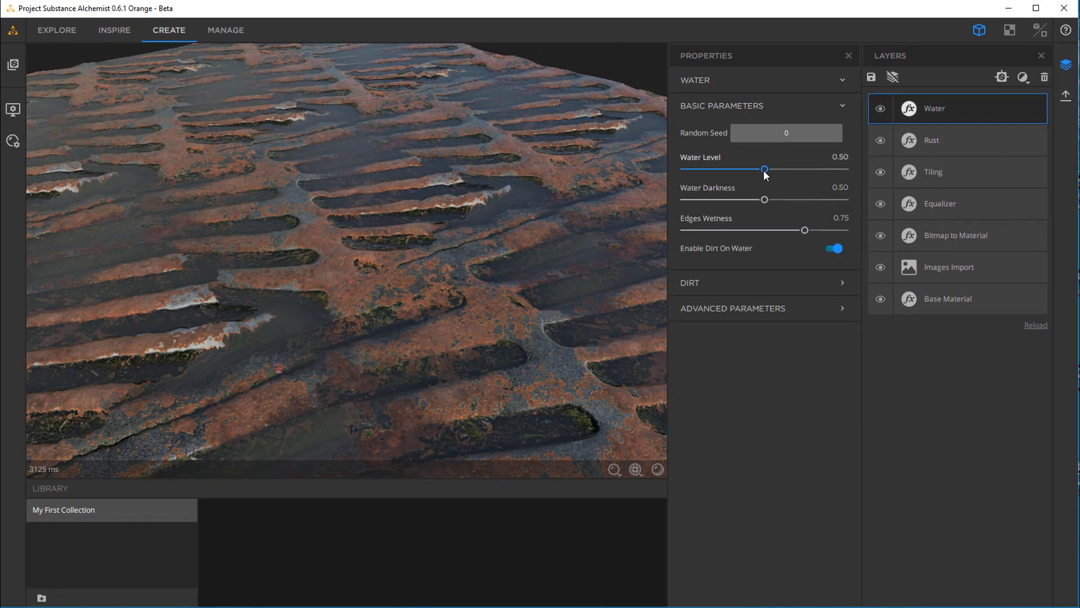
drag(763, 169, 760, 169)
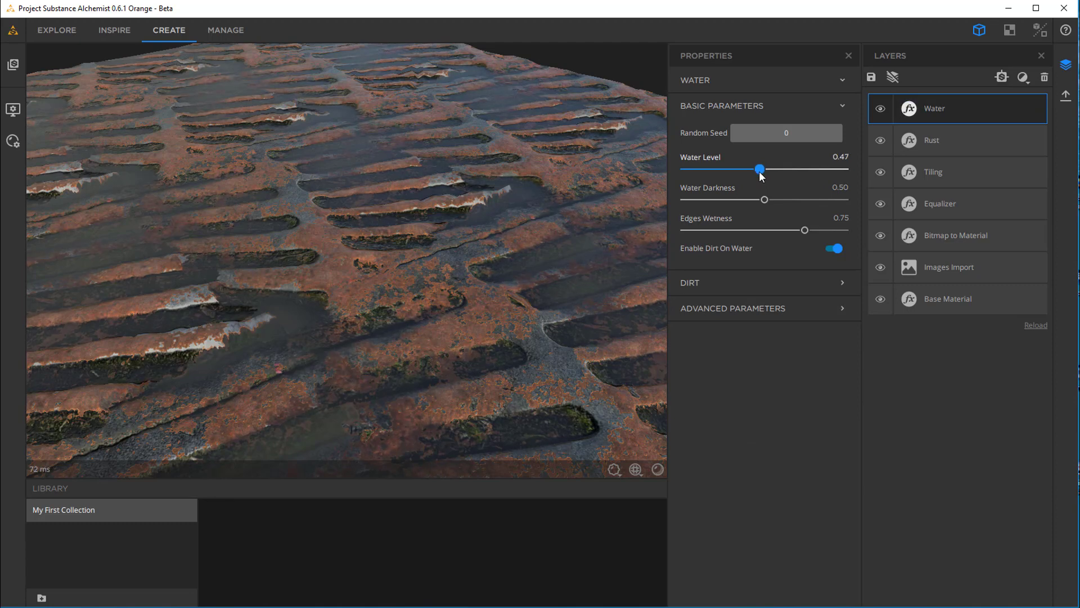
drag(760, 169, 743, 169)
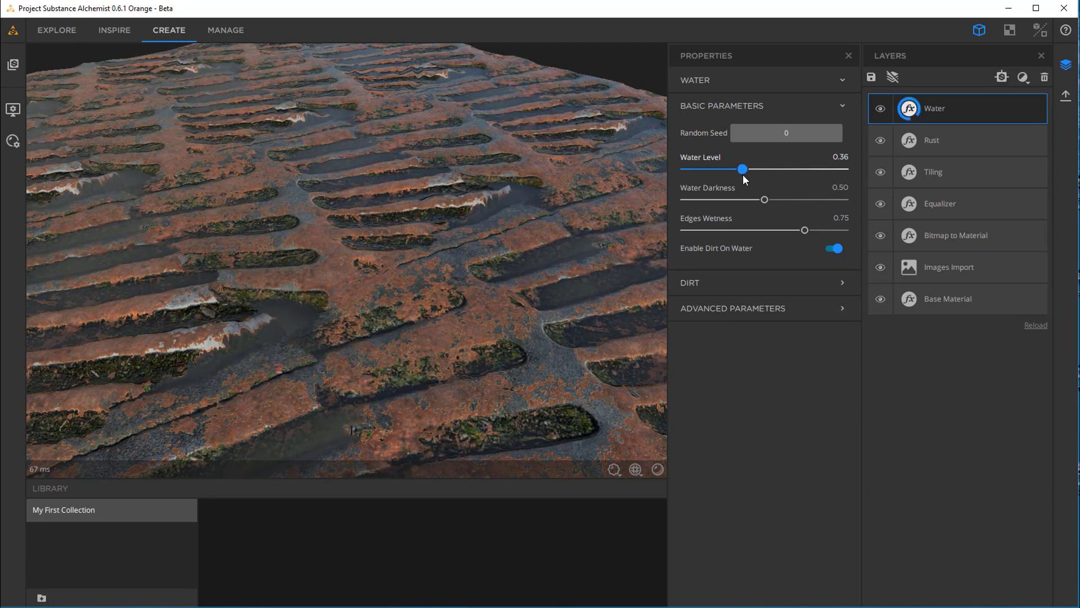
drag(742, 169, 725, 168)
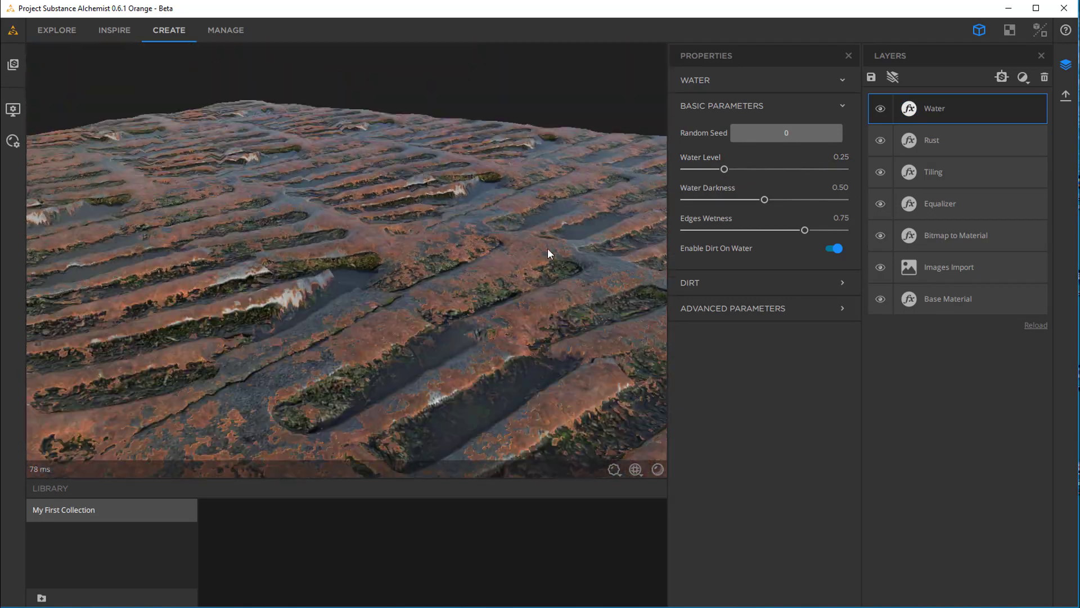
drag(550, 254, 564, 319)
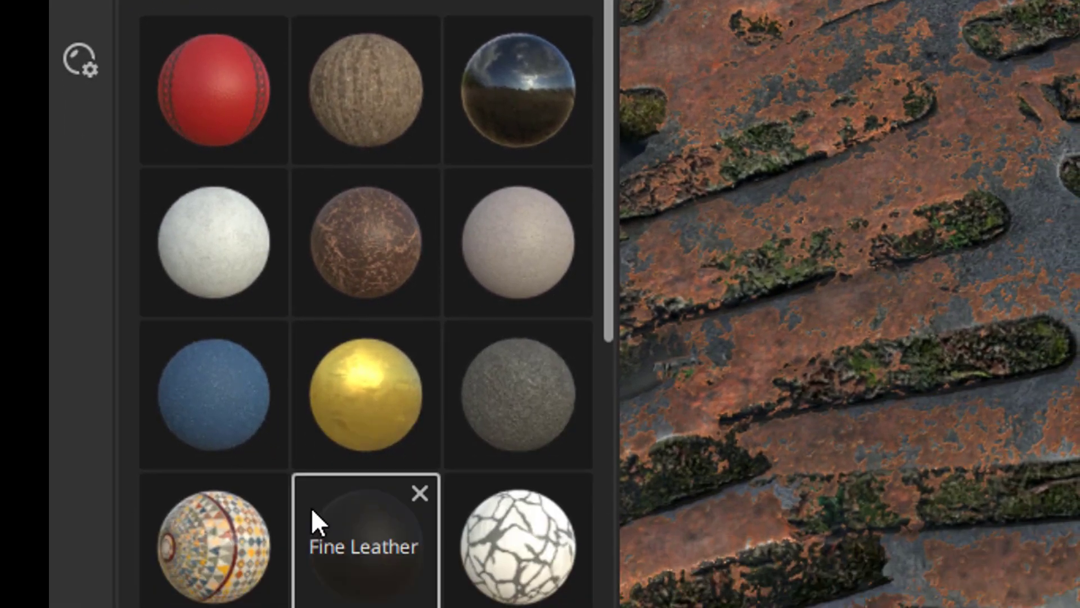
- Layer Slate Tiles With Moss over the rusty grate and inspect the mossy blend
scroll(down, 3)
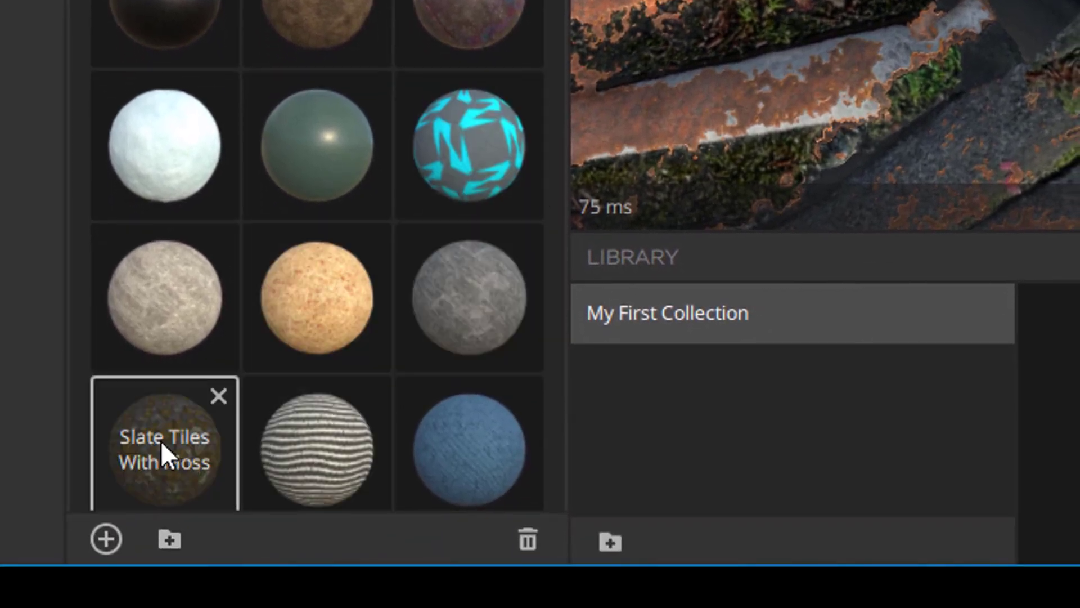
mouse_move(189, 496)
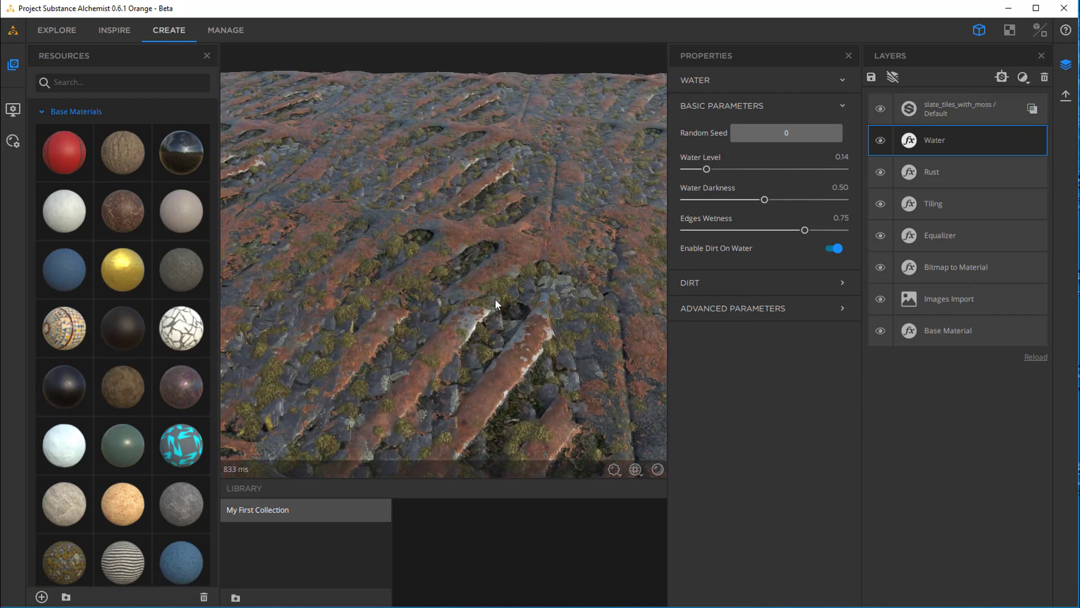
drag(495, 304, 508, 419)
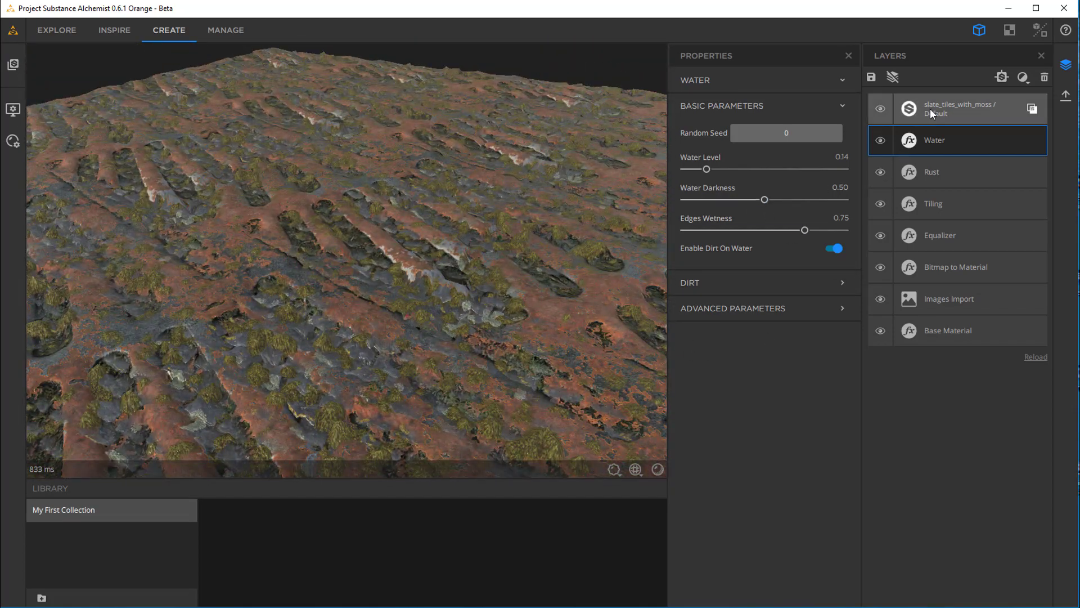
- Keep Height Blend as the slate_tiles_with_moss layer's blend method
click(958, 108)
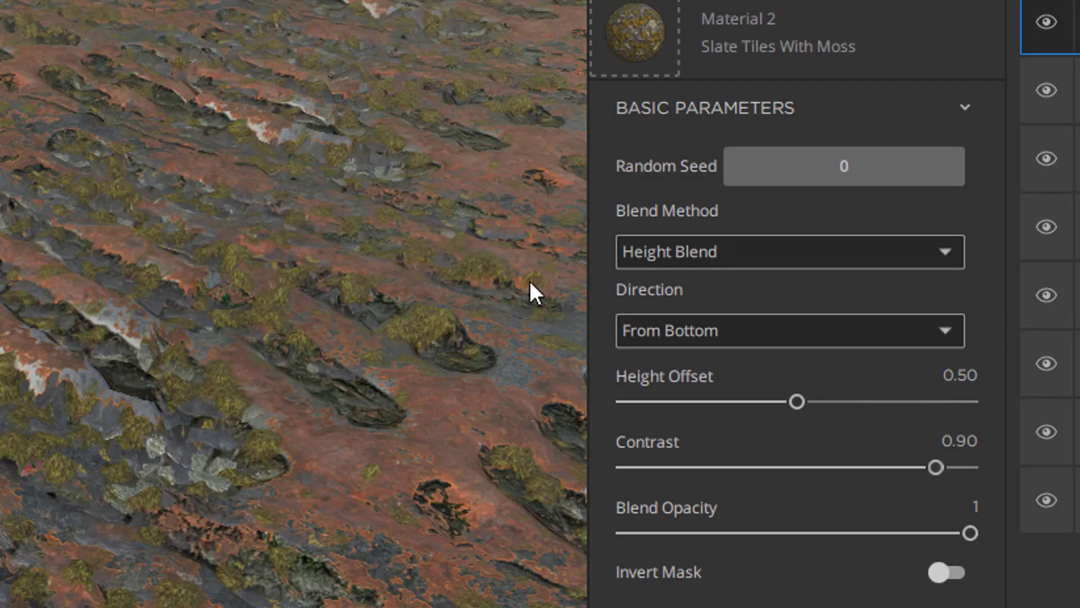
click(789, 251)
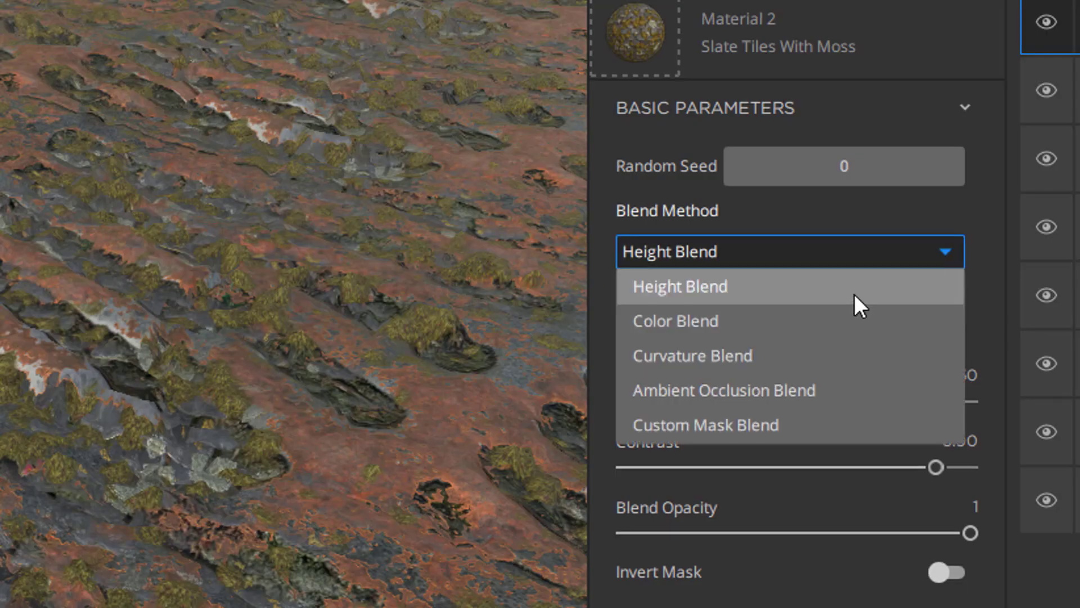
click(675, 321)
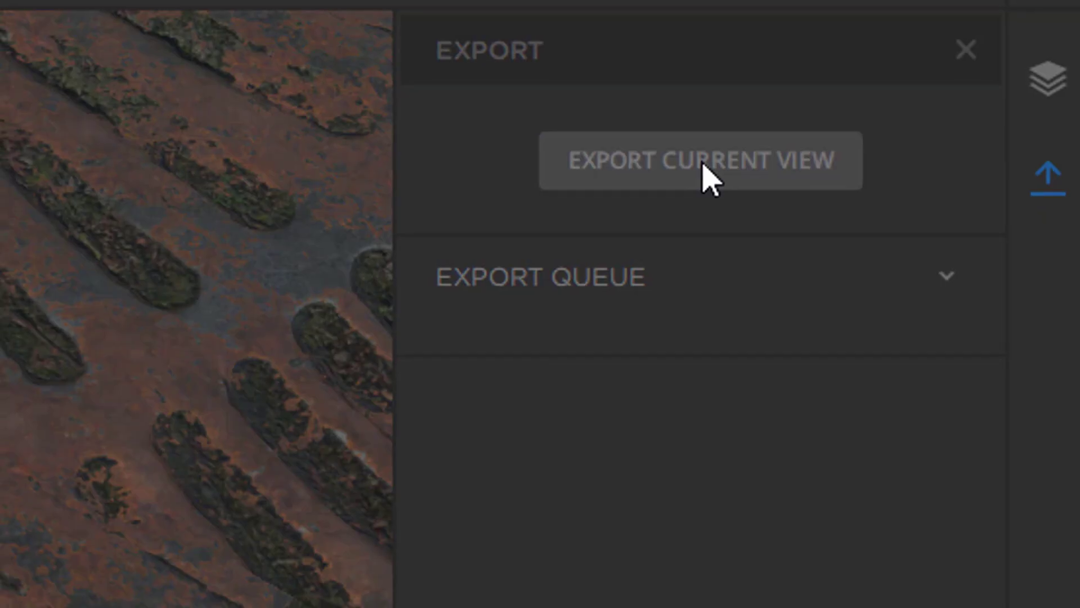
- Review the export's included output maps for Substance archive at 1024 x 1024 and list other formats
click(698, 161)
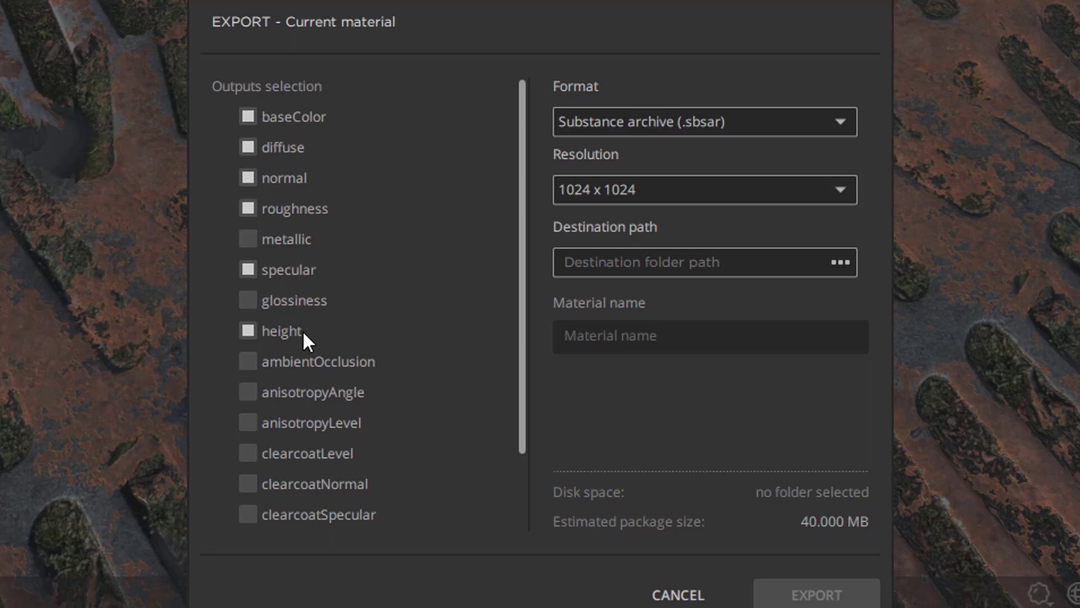
mouse_move(520, 355)
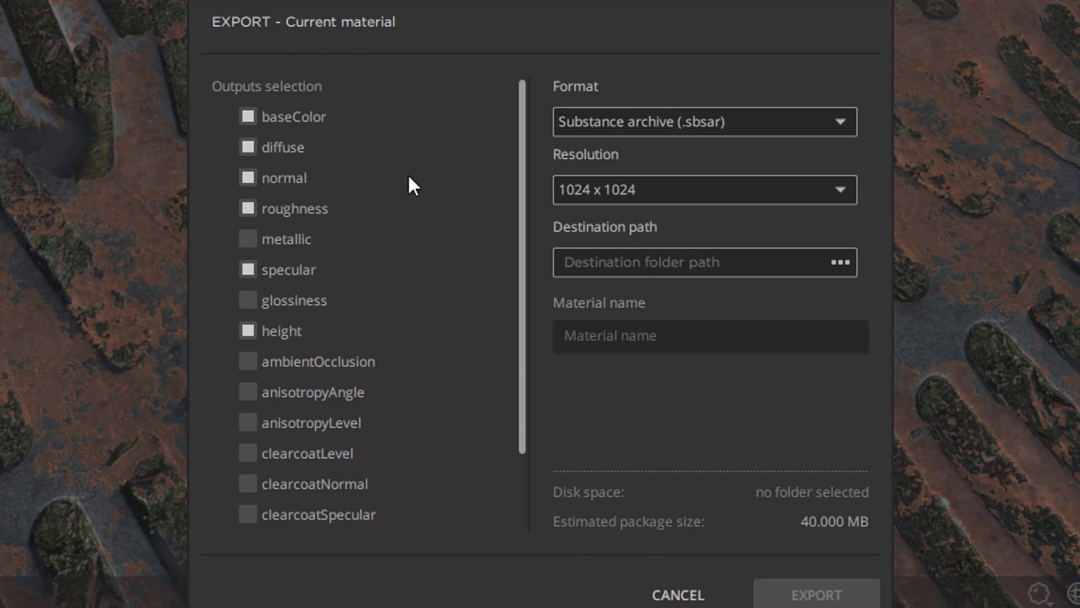
mouse_move(302, 154)
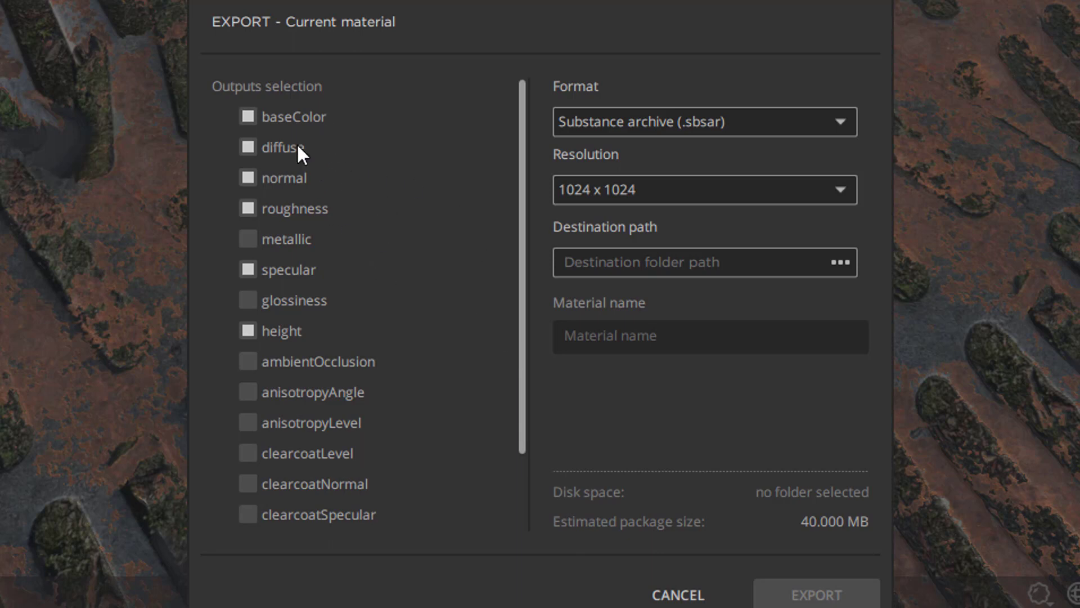
mouse_move(54, 97)
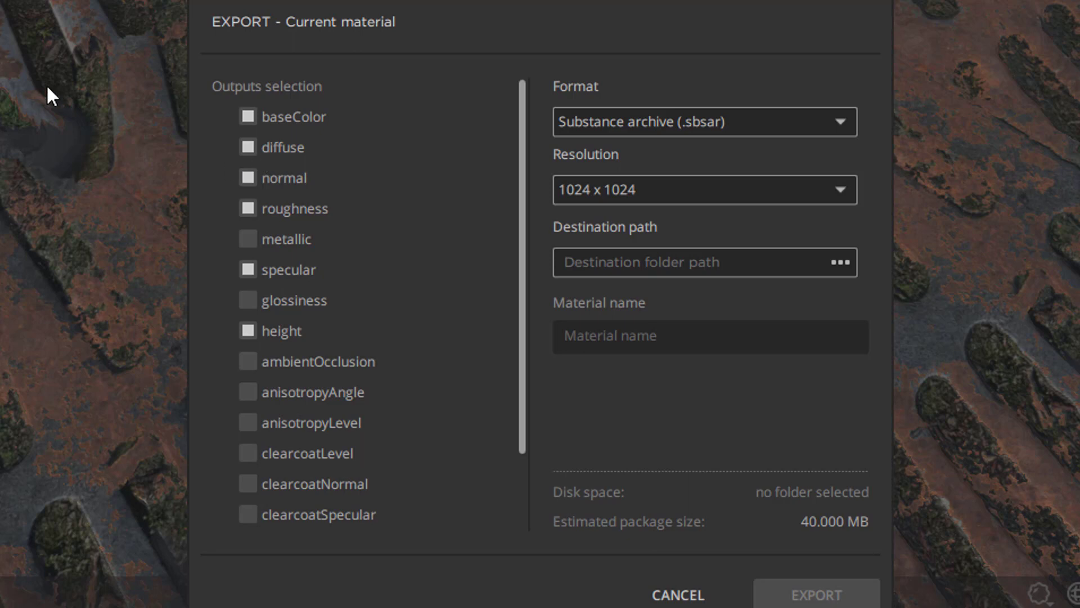
mouse_move(49, 164)
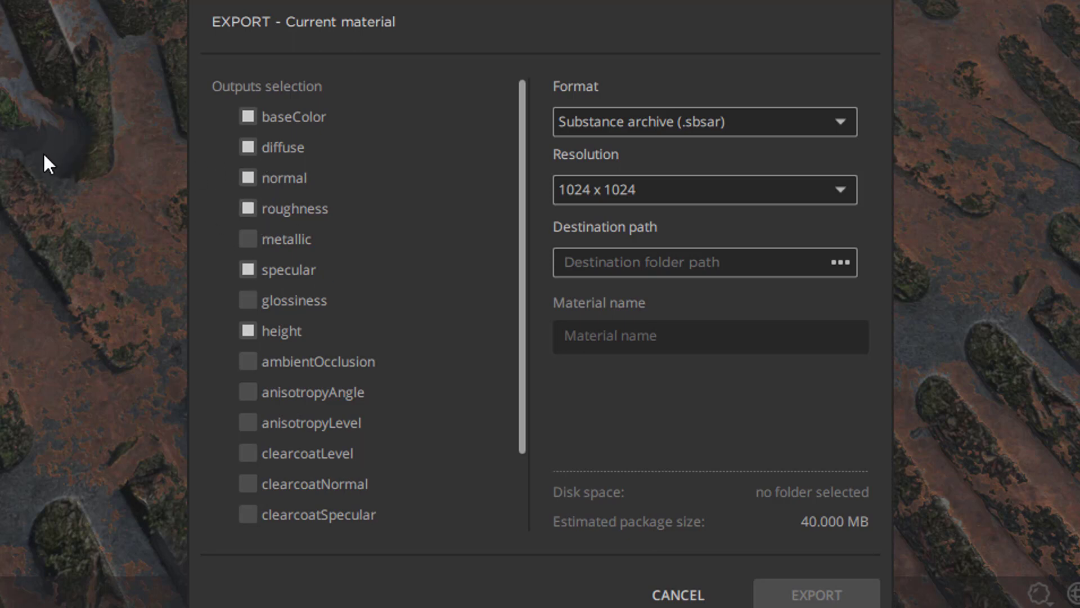
mouse_move(328, 325)
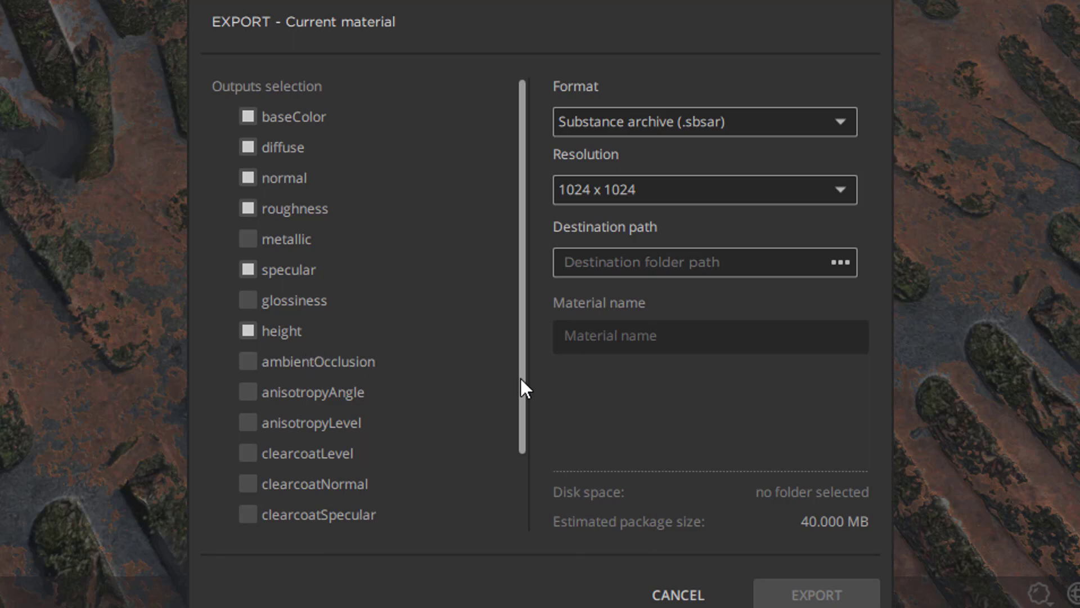
scroll(down, 3)
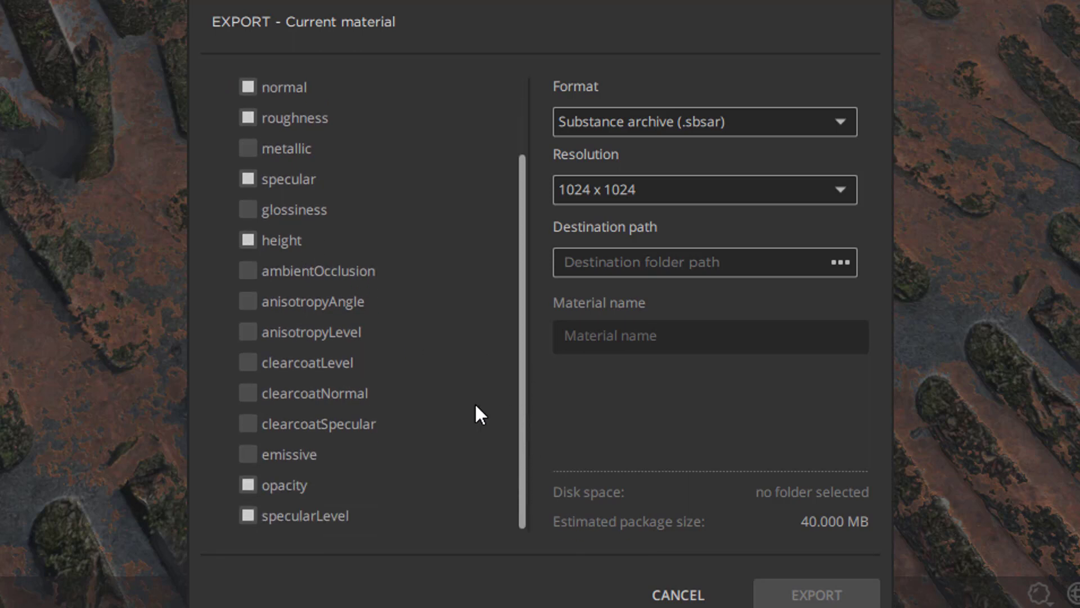
mouse_move(495, 410)
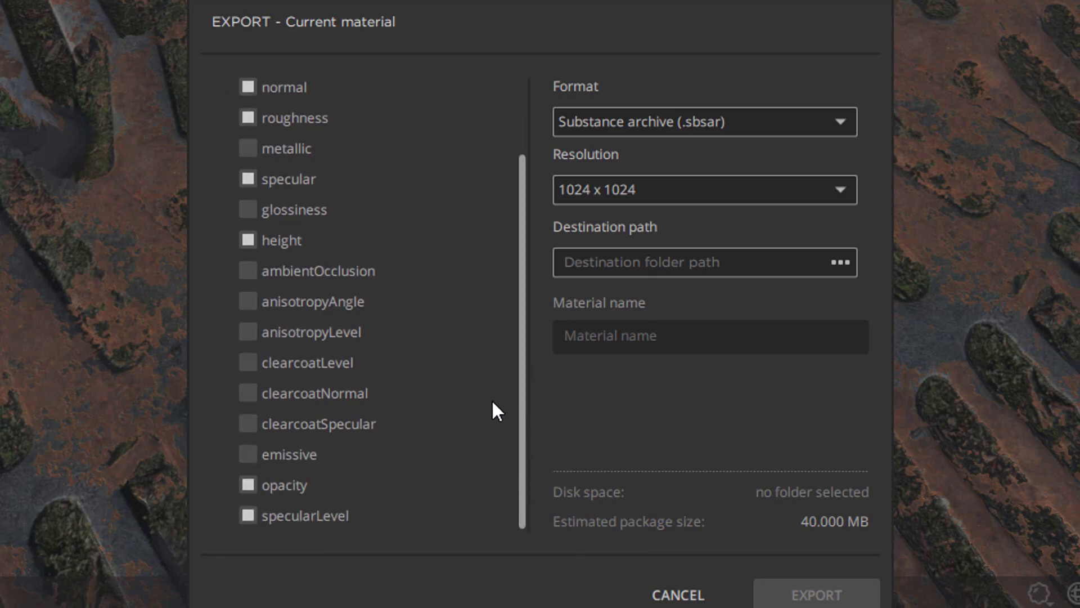
mouse_move(717, 529)
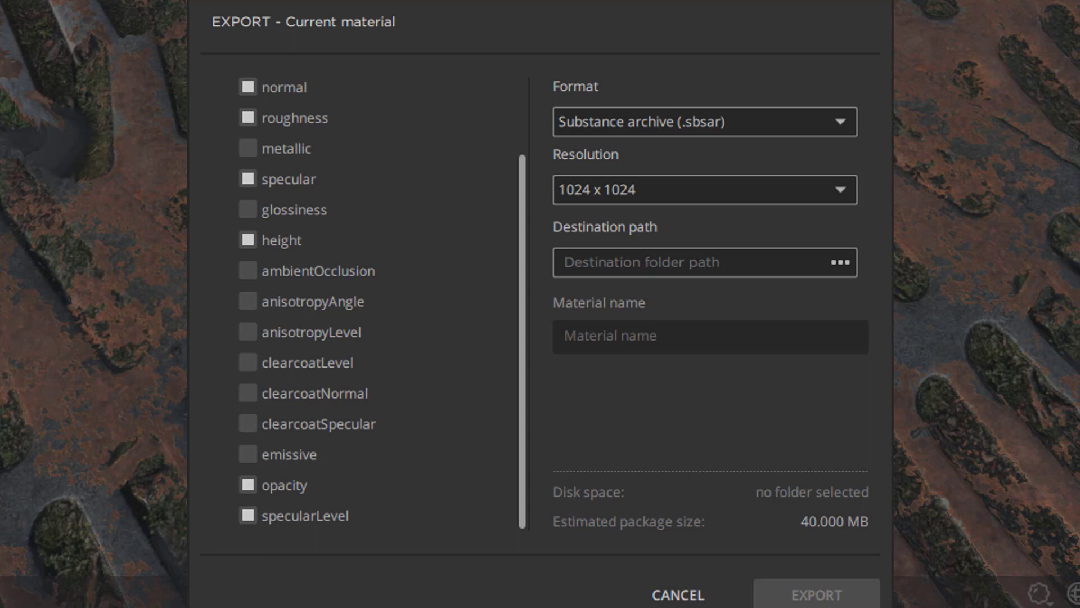
mouse_move(975, 369)
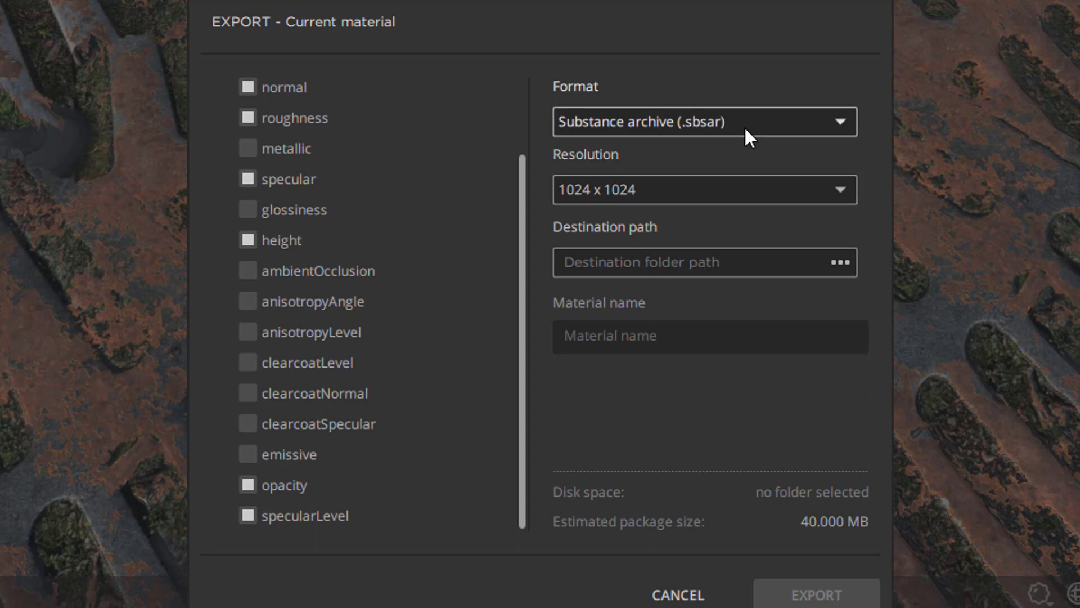
mouse_move(786, 146)
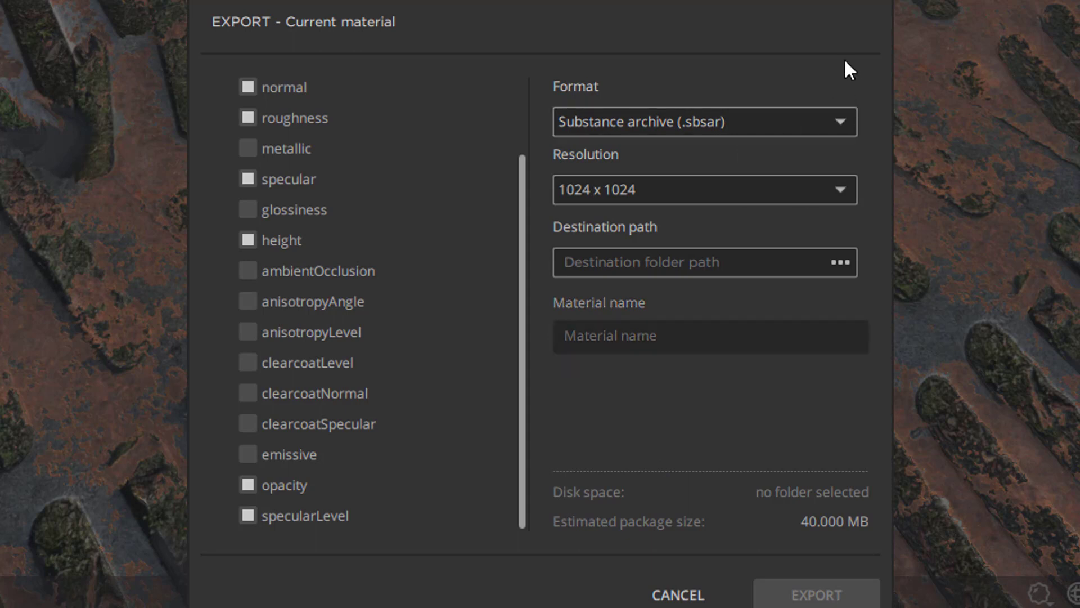
mouse_move(741, 401)
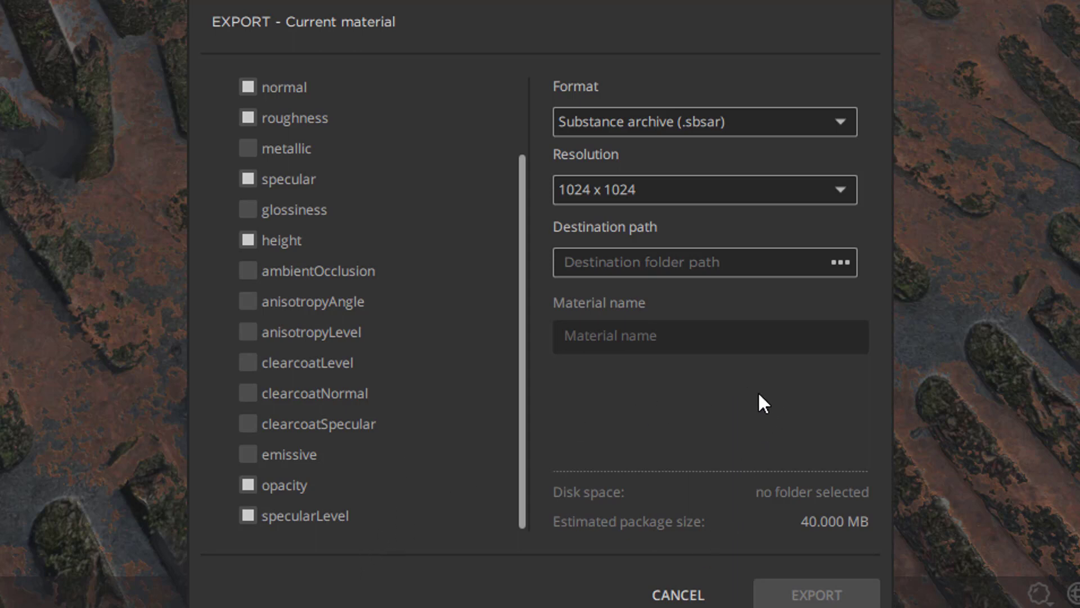
mouse_move(758, 421)
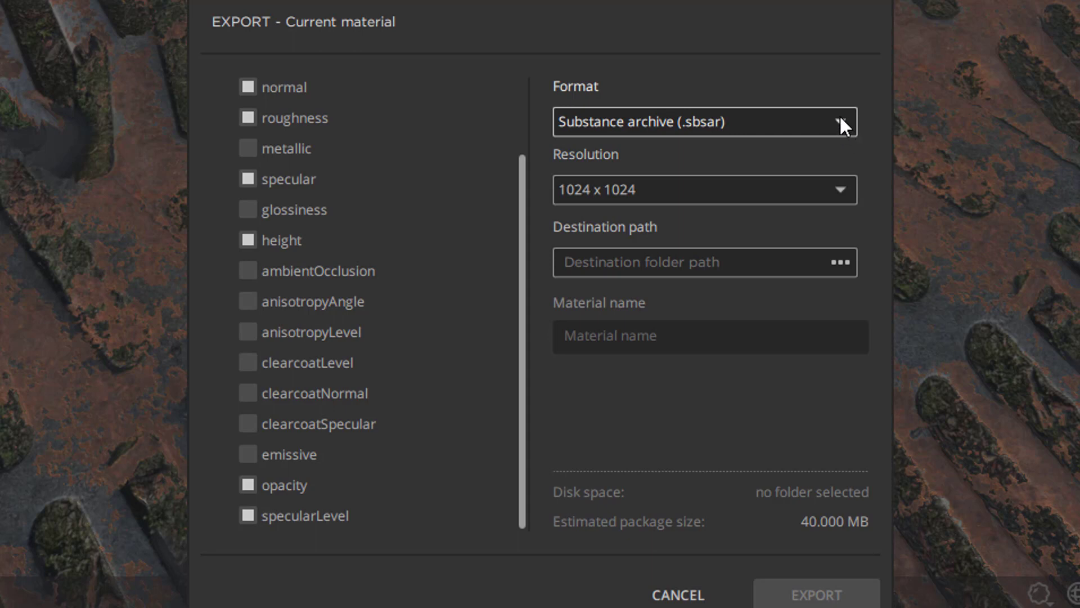
click(704, 122)
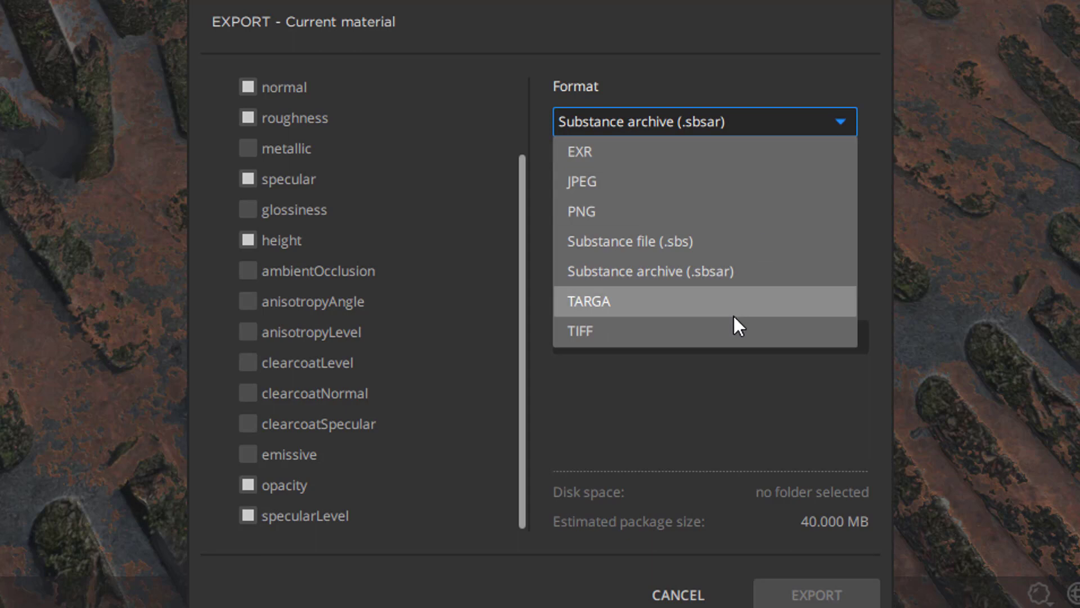
mouse_move(720, 224)
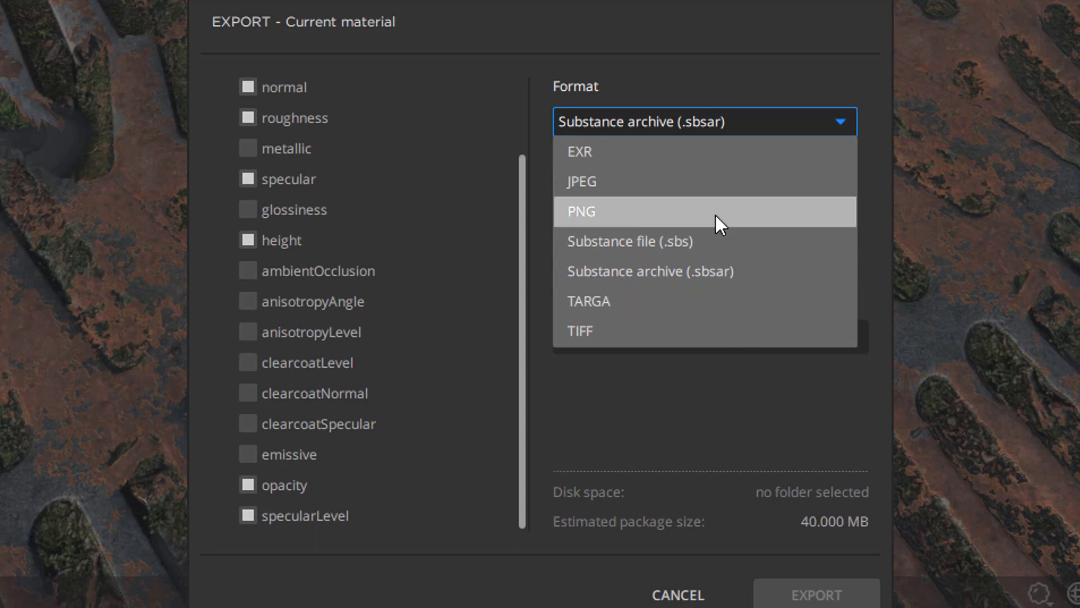
- Try PNG, restore Substance archive (.sbsar), and cancel the export without exporting
click(581, 211)
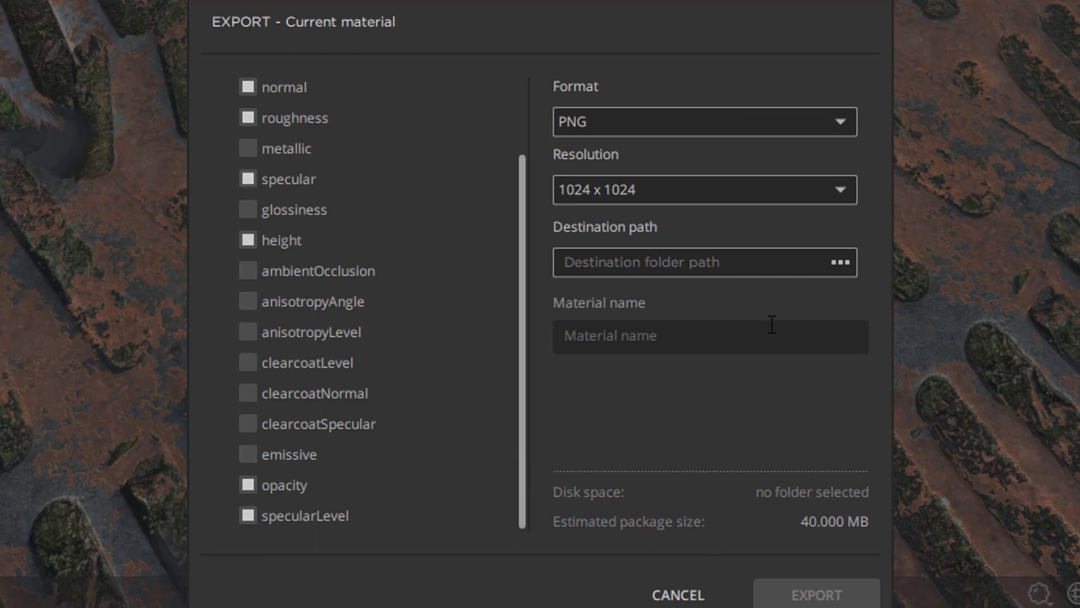
click(702, 121)
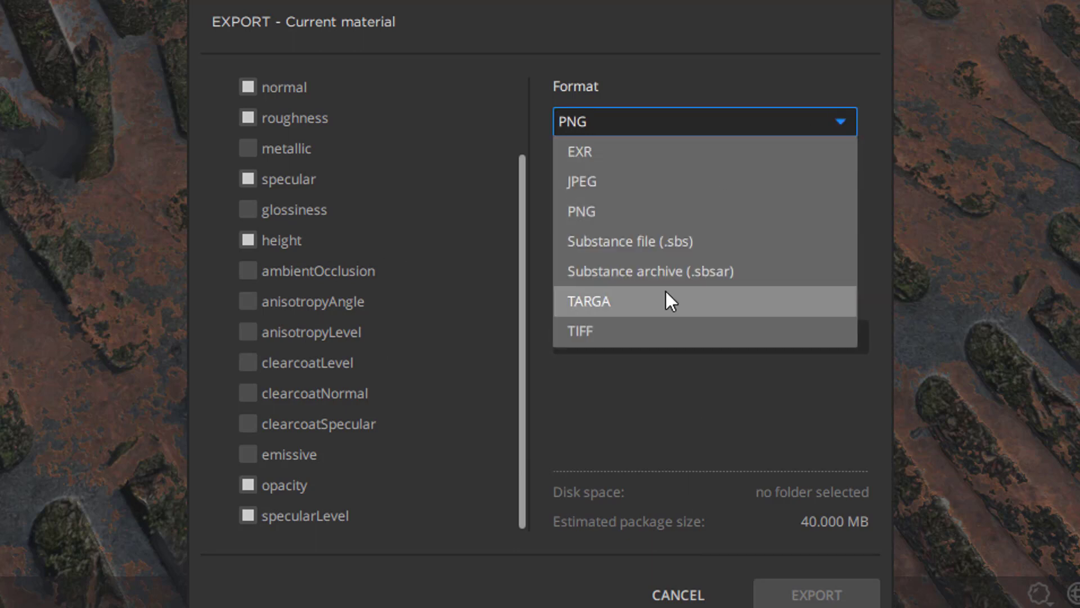
click(646, 271)
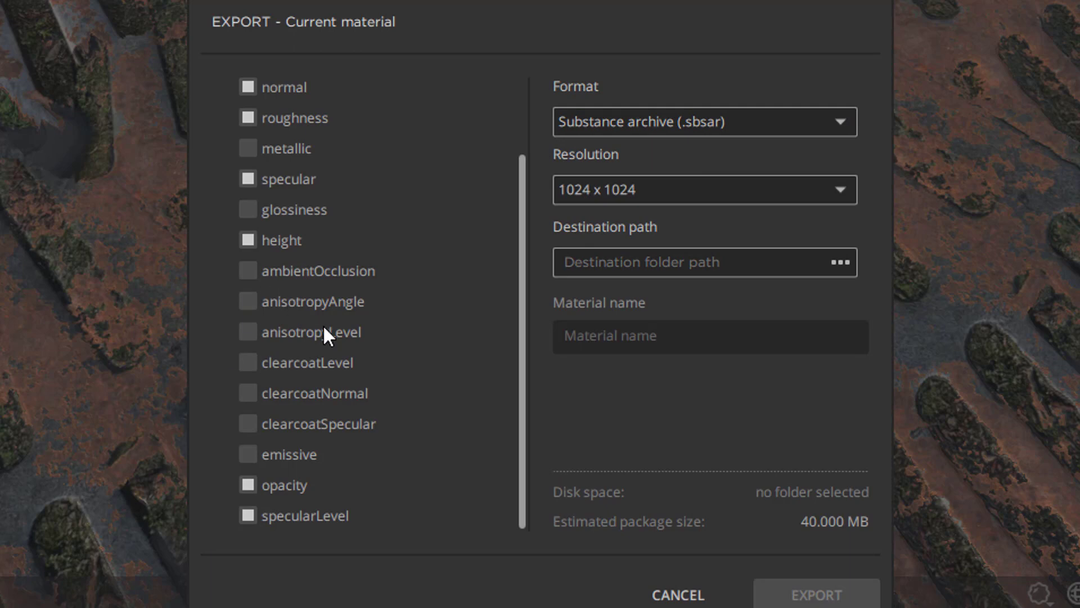
mouse_move(757, 396)
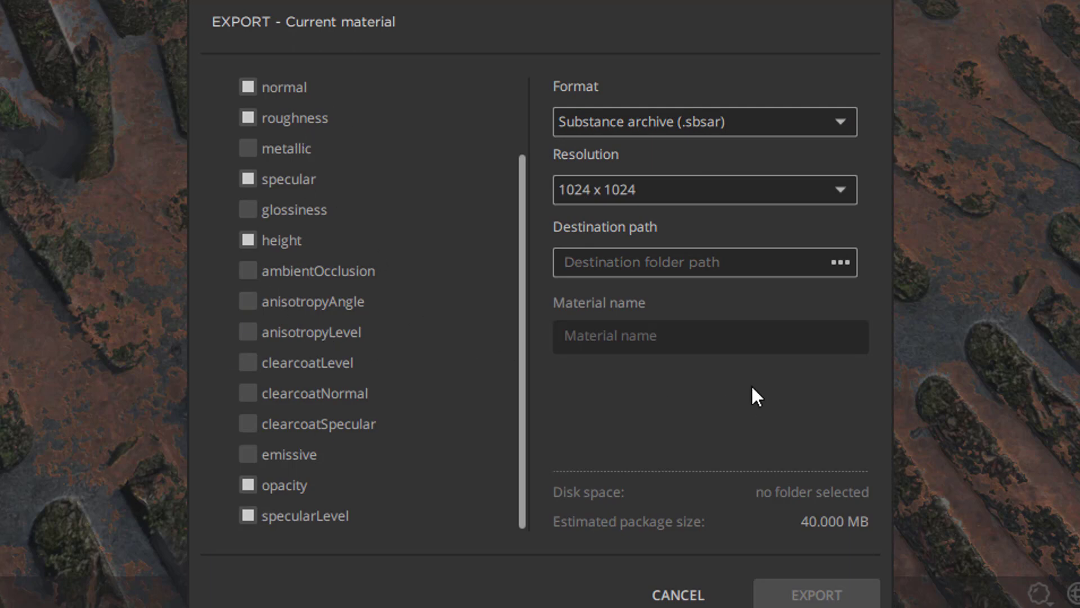
mouse_move(682, 593)
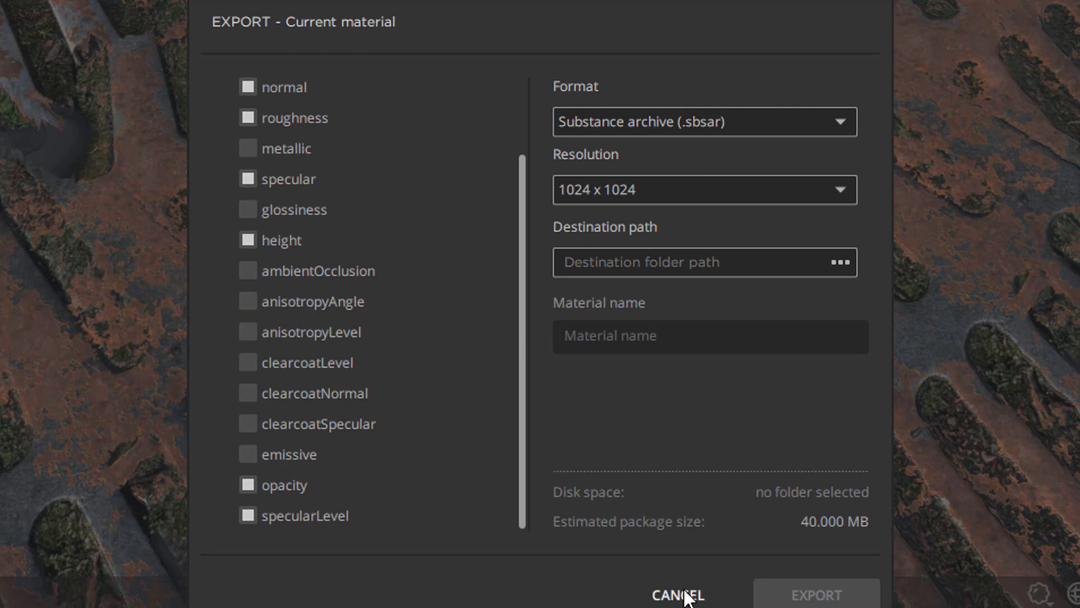
click(676, 594)
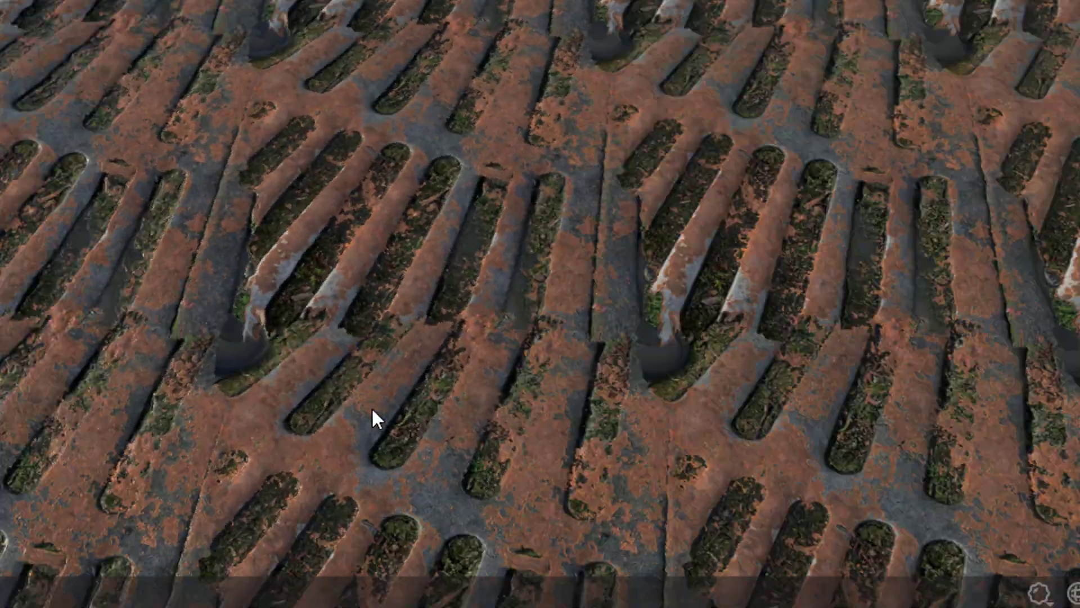